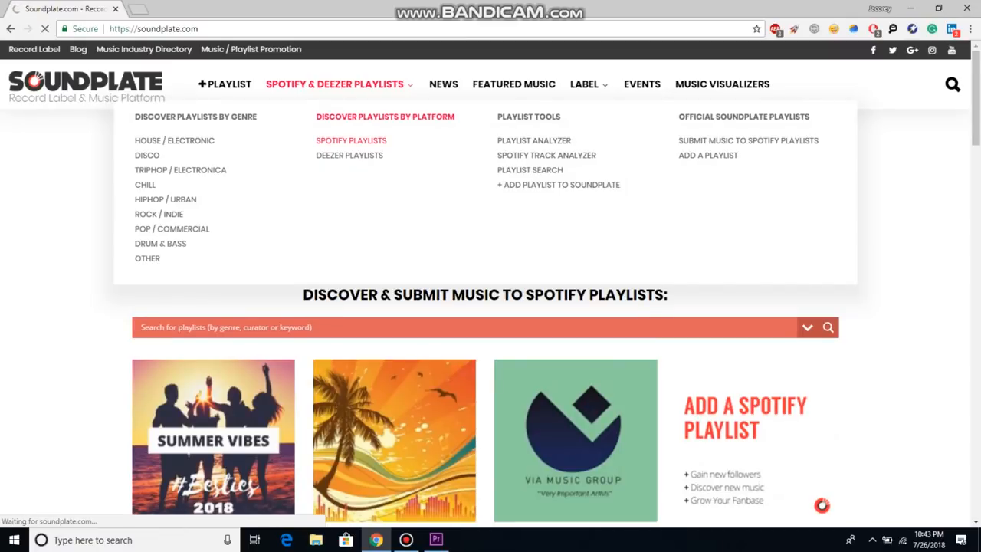
- Go to Soundplate's Spotify Playlists page and browse the playlist grid down to Load More
left_click(351, 141)
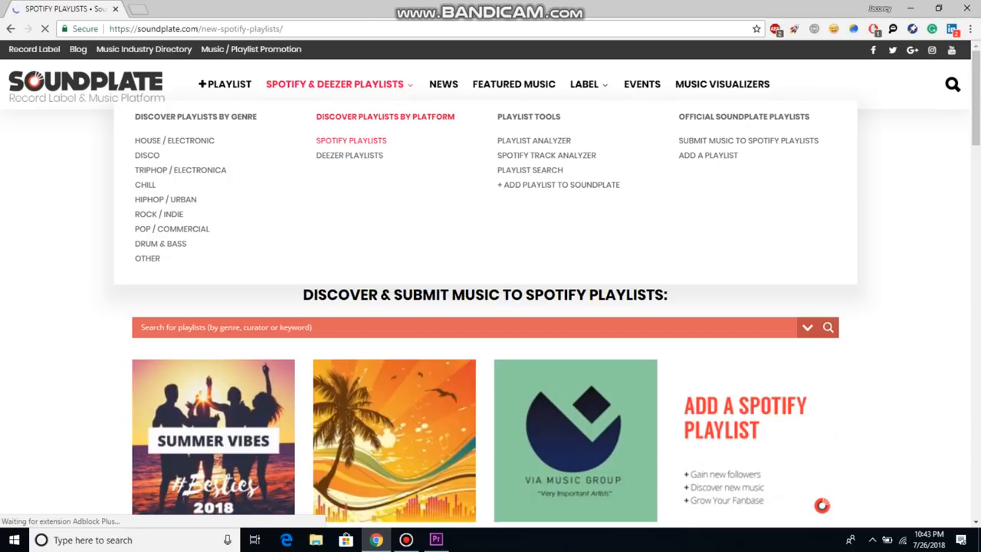
scroll("down", 3)
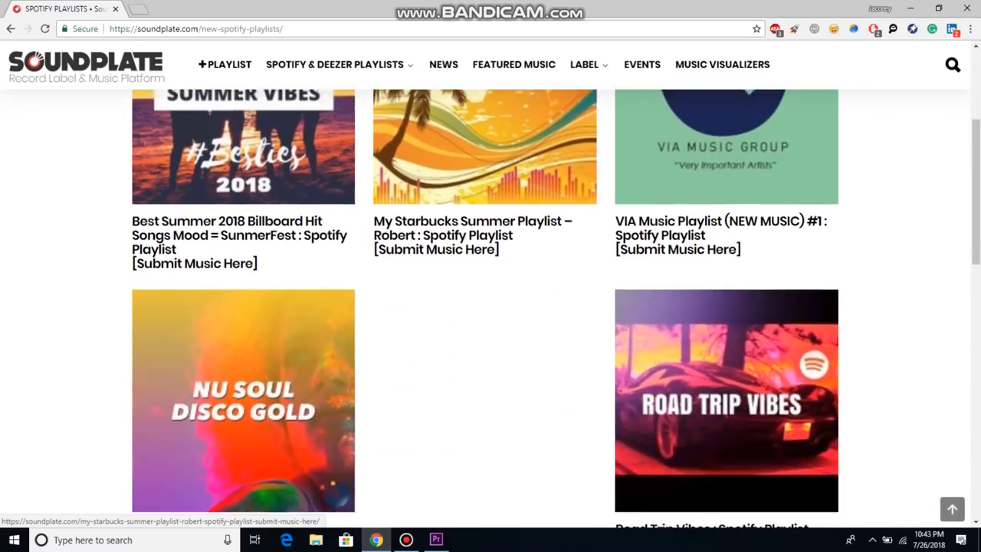
scroll("down", 3)
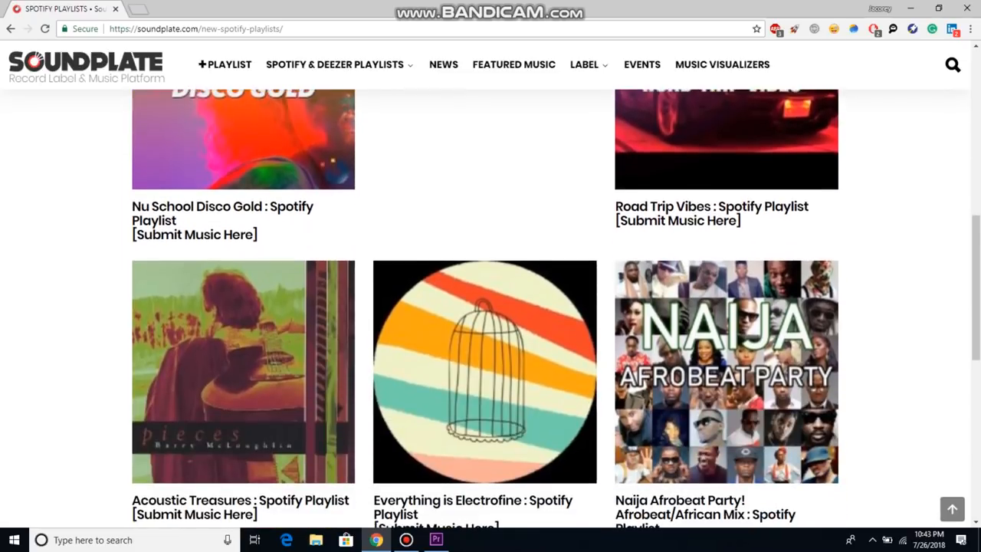
scroll("down", 3)
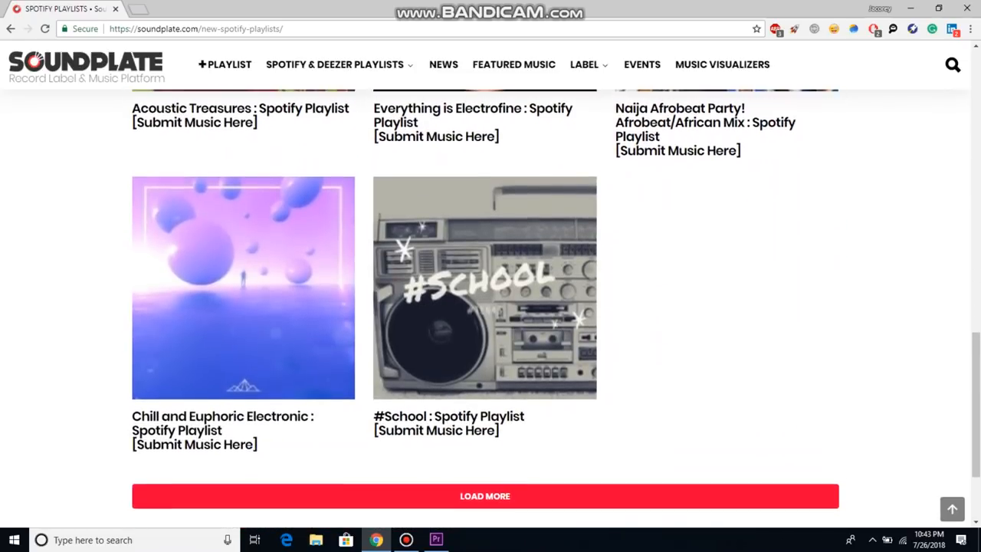
- Reach the Submit a Track section for the Chill and Euphoric Electronic playlist
left_click(242, 289)
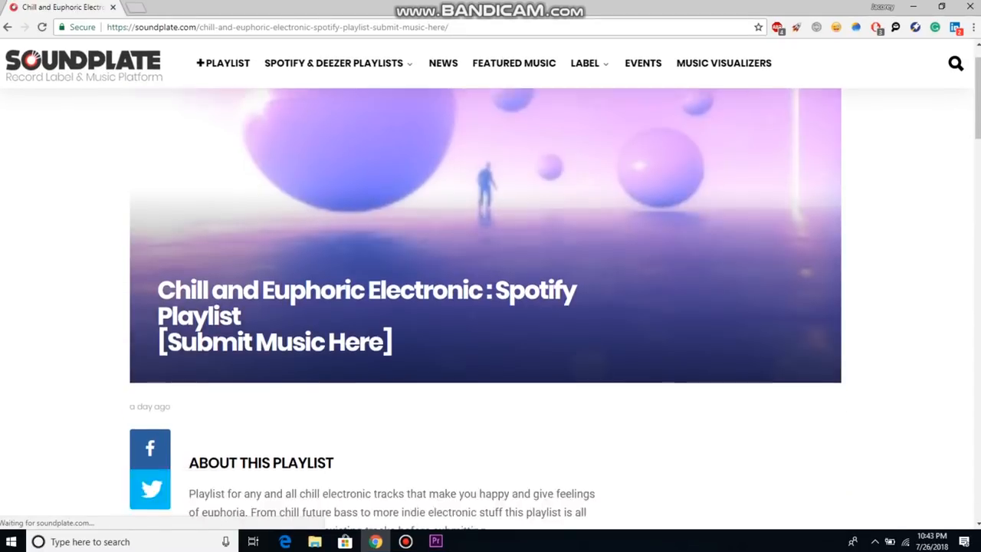
scroll("down", 3)
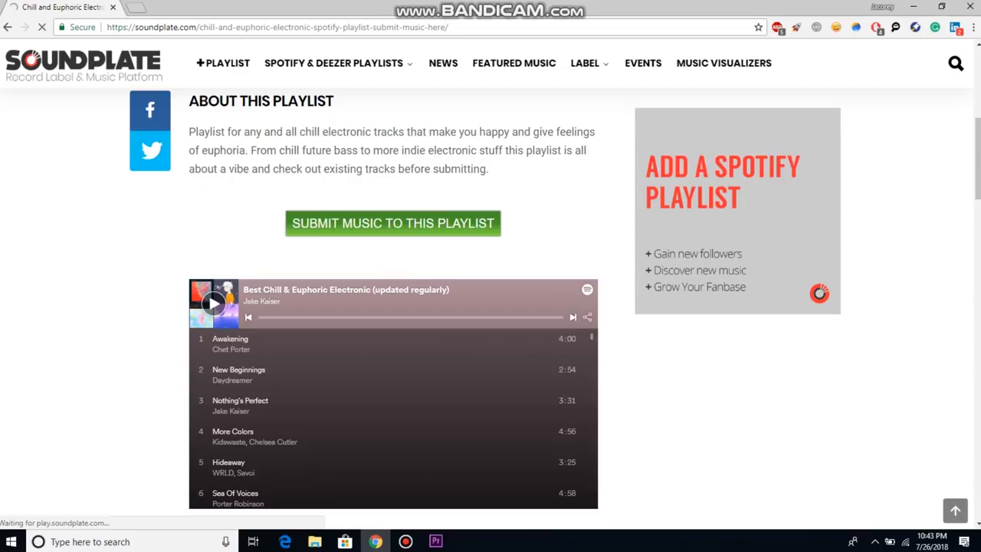
left_click(392, 223)
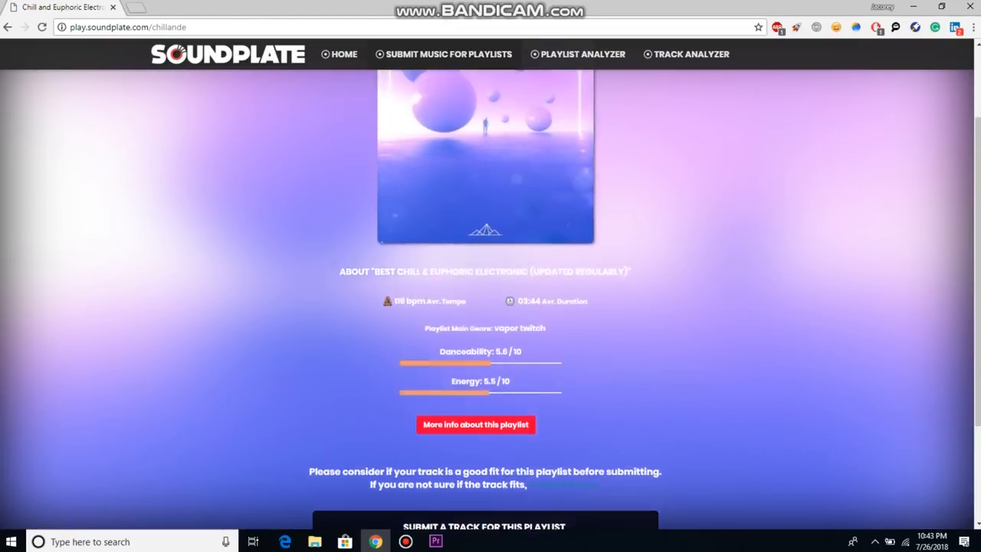
scroll("down", 3)
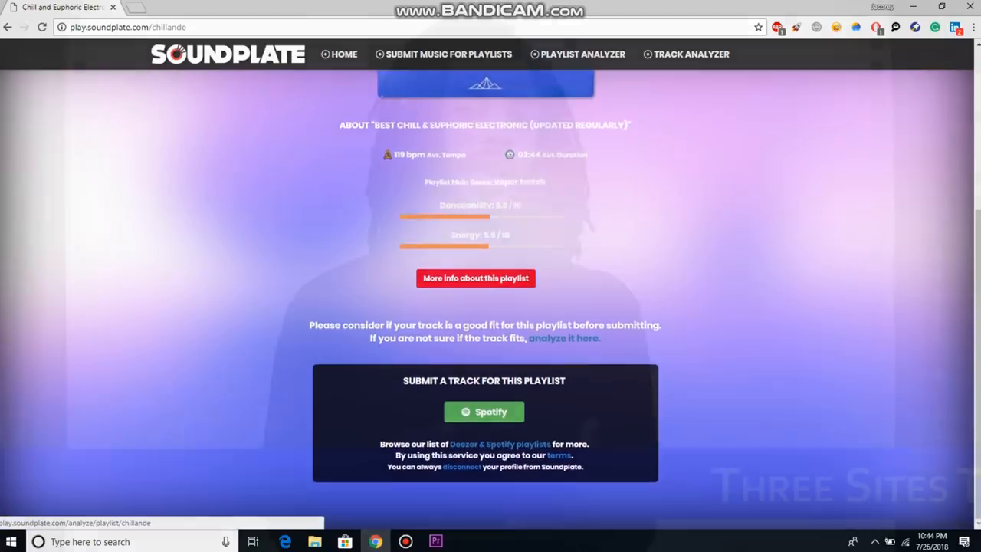
left_click(177, 7)
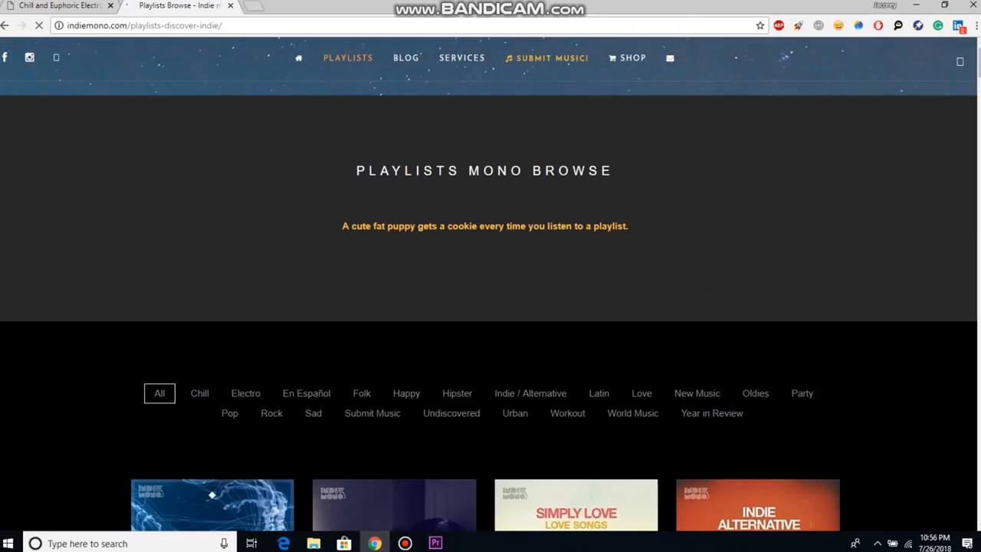
- Browse the Indiemono playlist list to RnB 2018 and go to its free Submit Music page
scroll("down", 3)
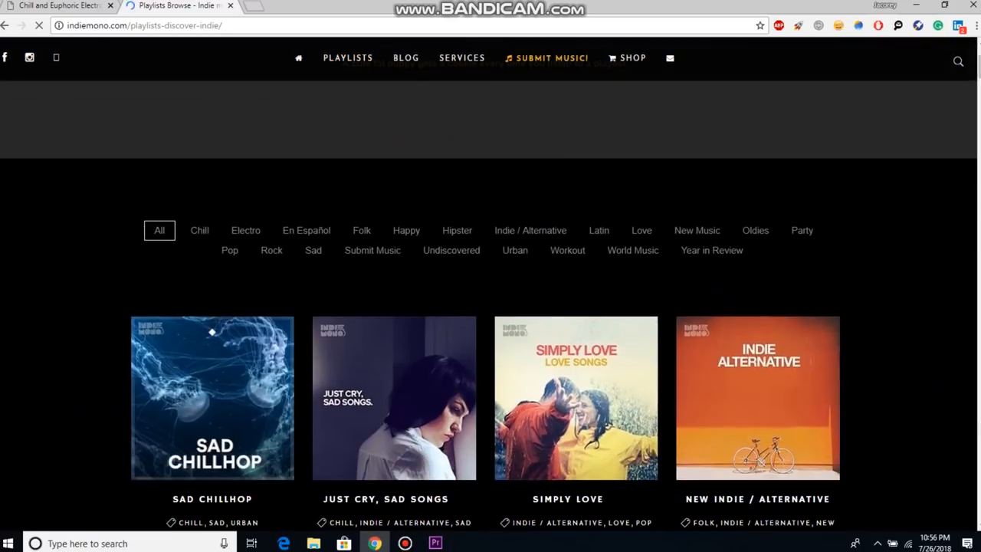
scroll("down", 3)
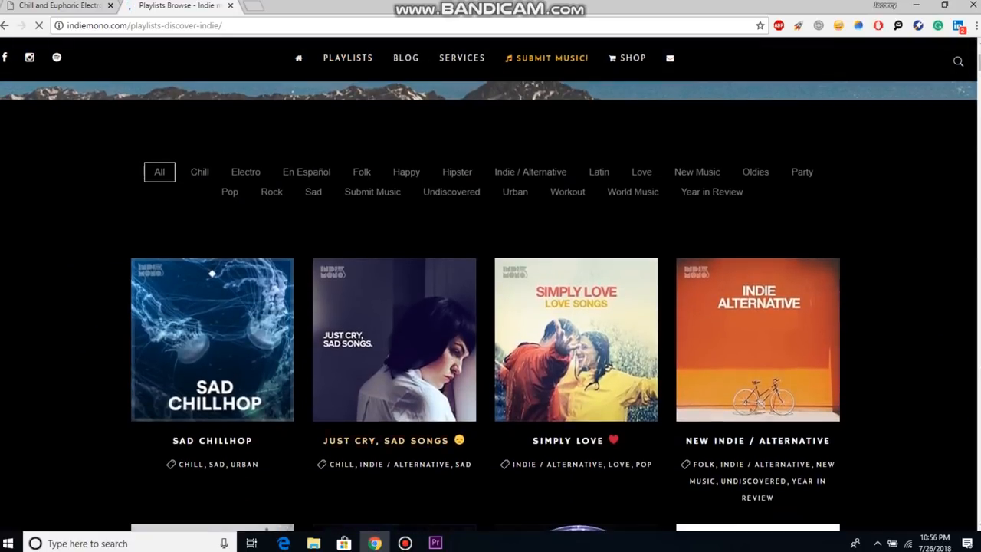
scroll("down", 3)
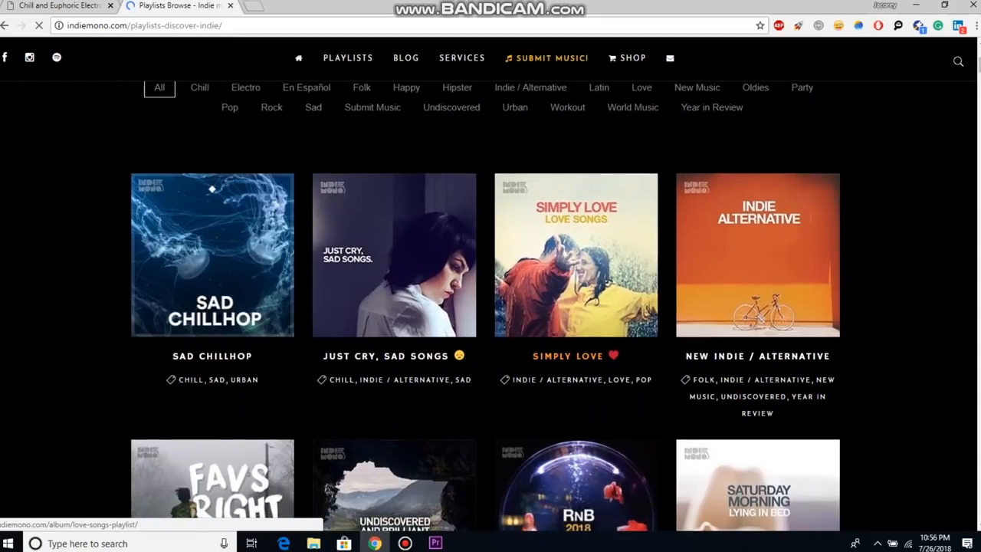
scroll("down", 3)
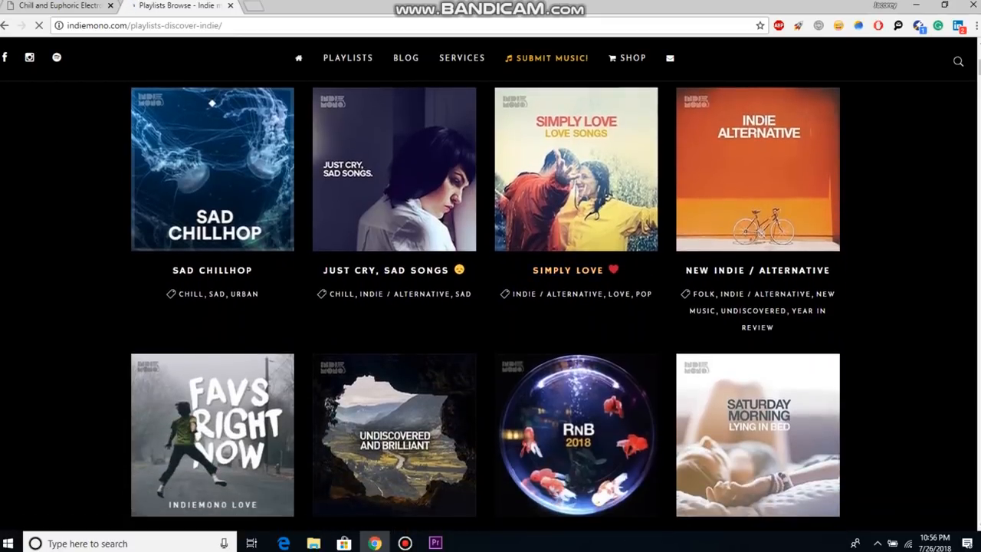
scroll("down", 3)
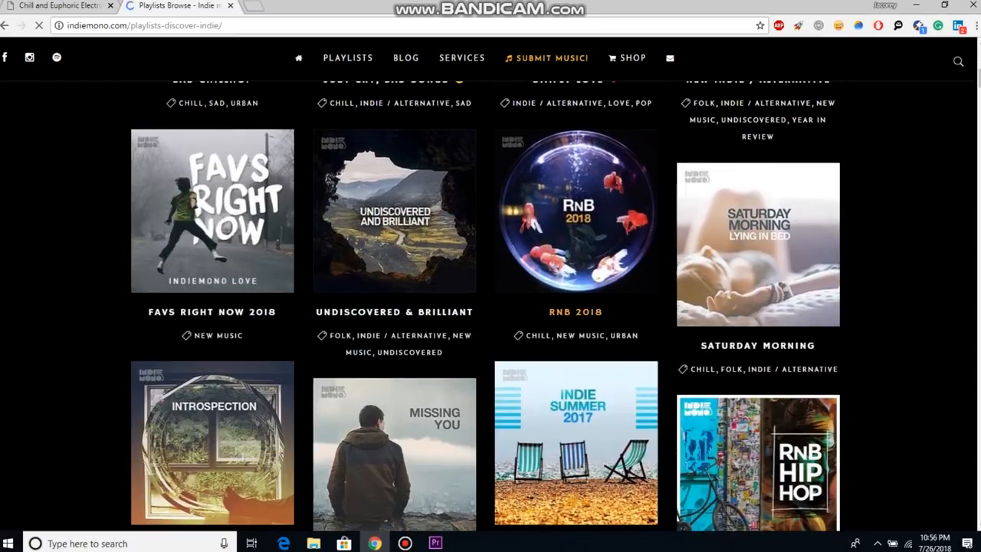
left_click(576, 212)
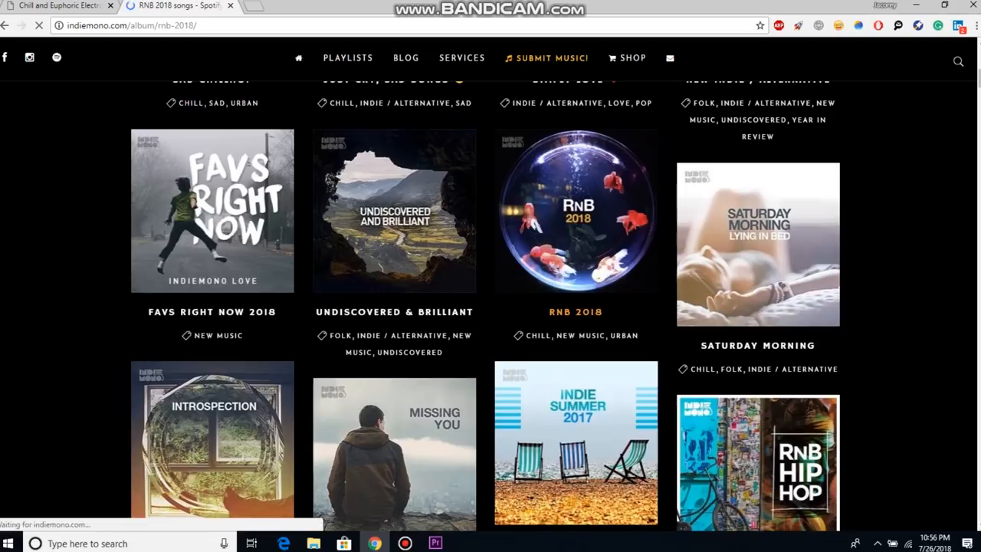
left_click(576, 211)
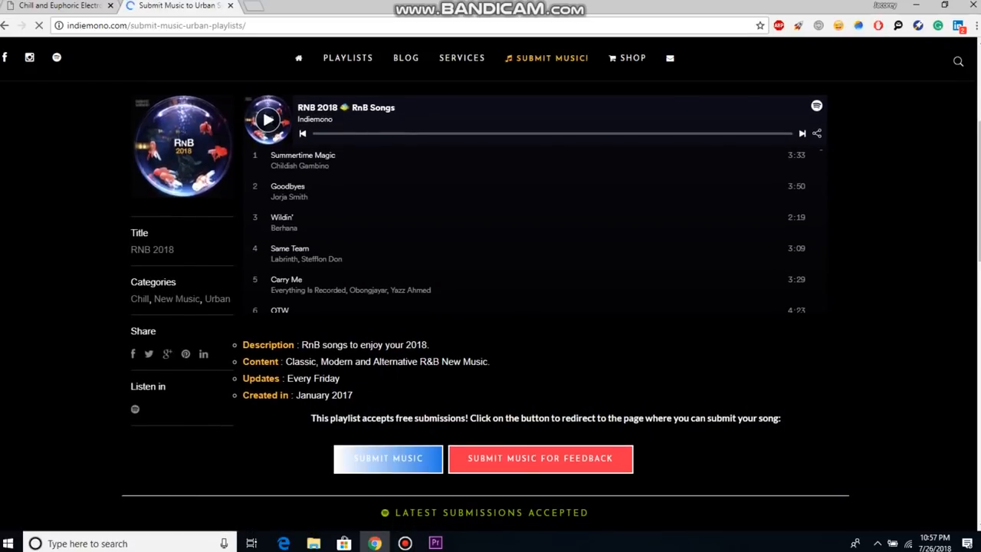
- View the Submit Music to Urban Playlists page and read its submission form instructions
left_click(388, 458)
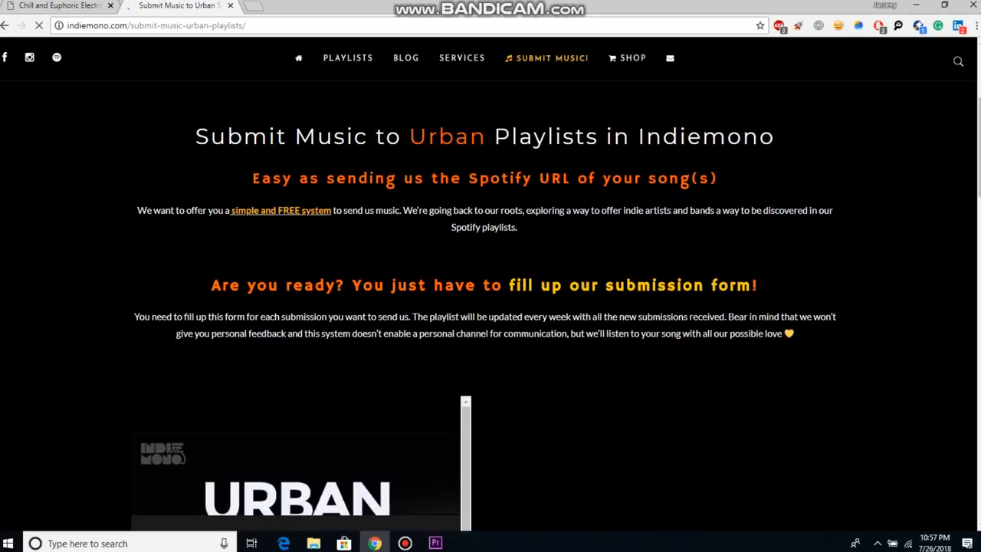
scroll("down", 3)
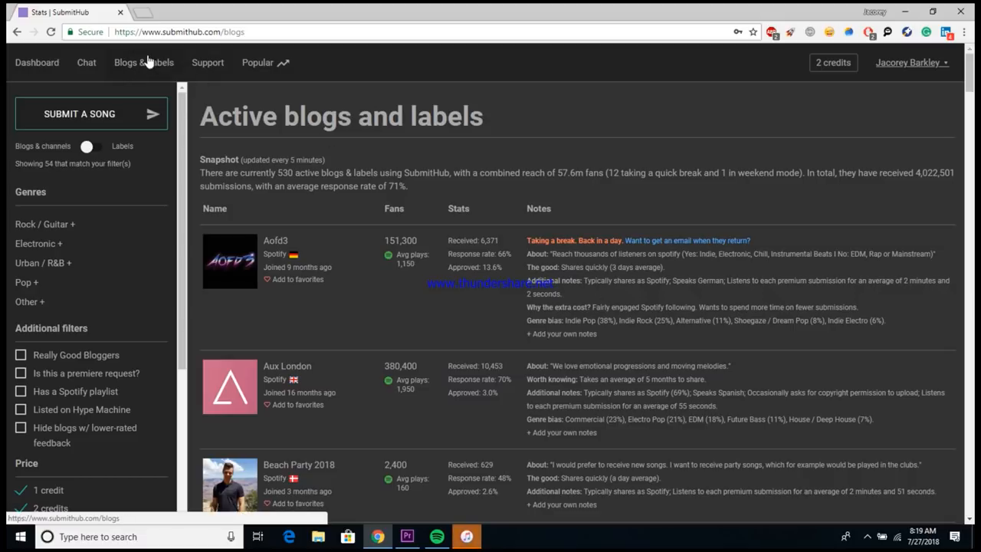
mouse_move(515, 187)
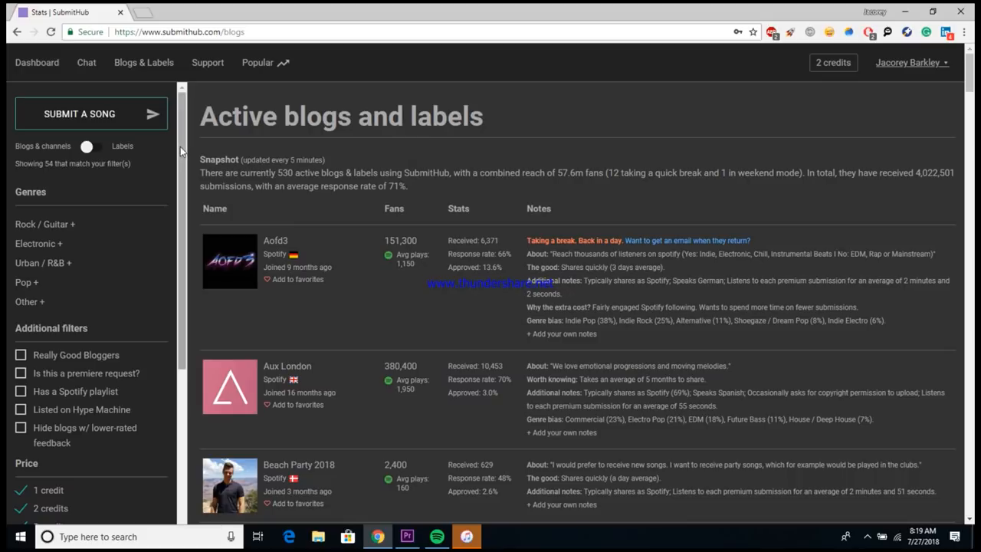
scroll("down", 3)
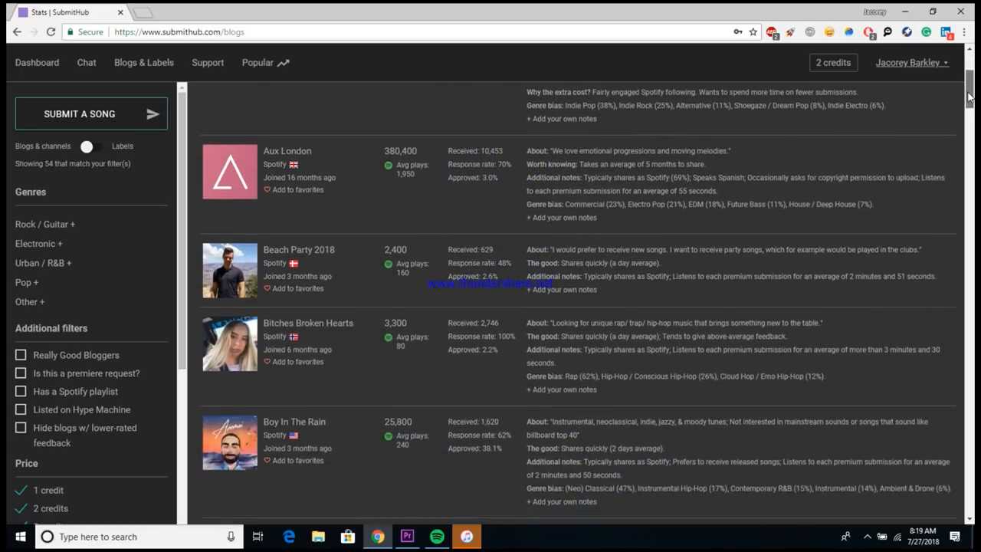
scroll("down", 3)
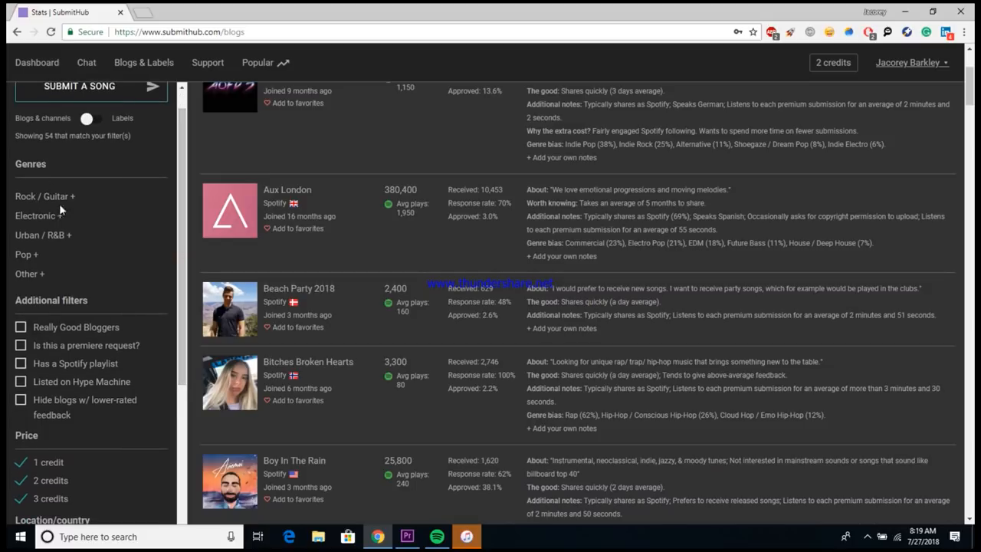
mouse_move(178, 262)
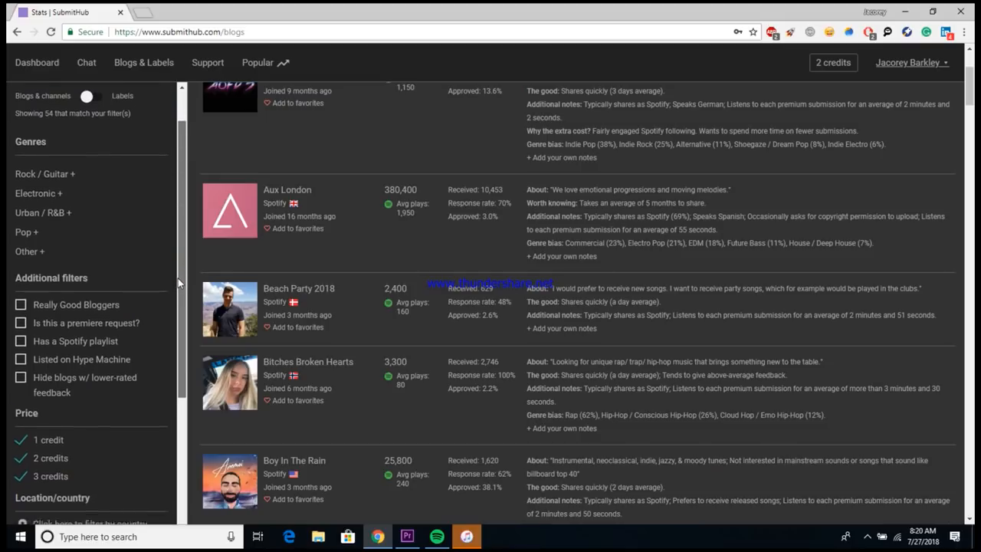
scroll("down", 3)
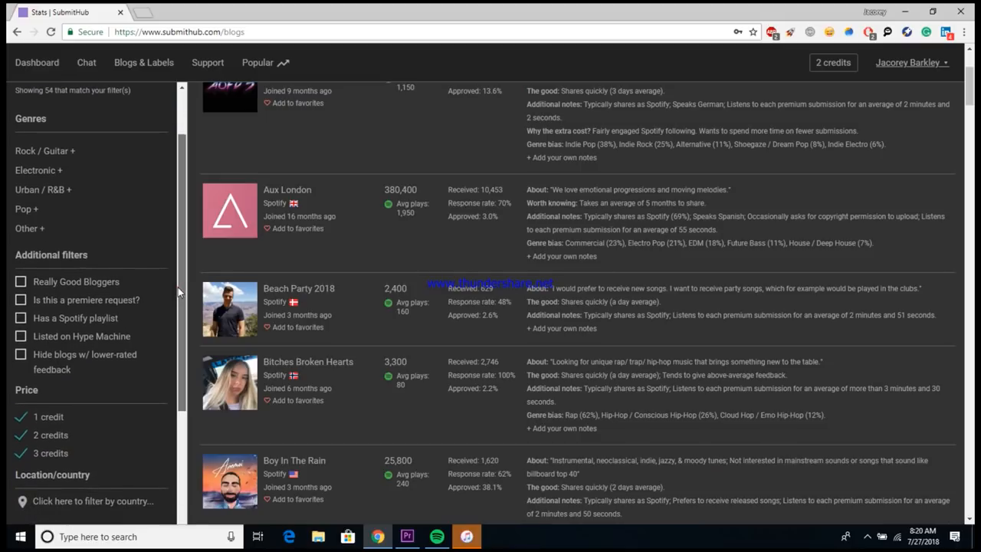
scroll("down", 3)
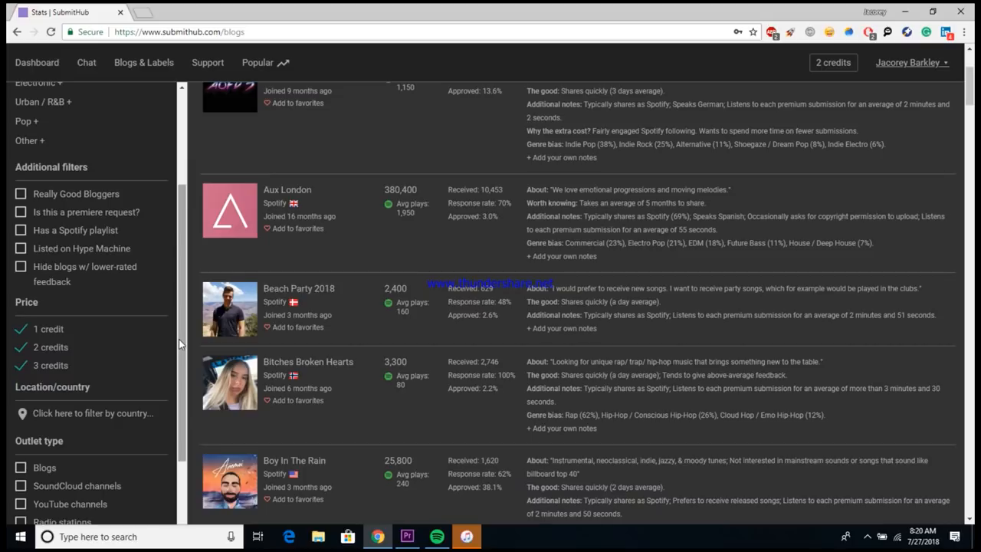
scroll("down", 3)
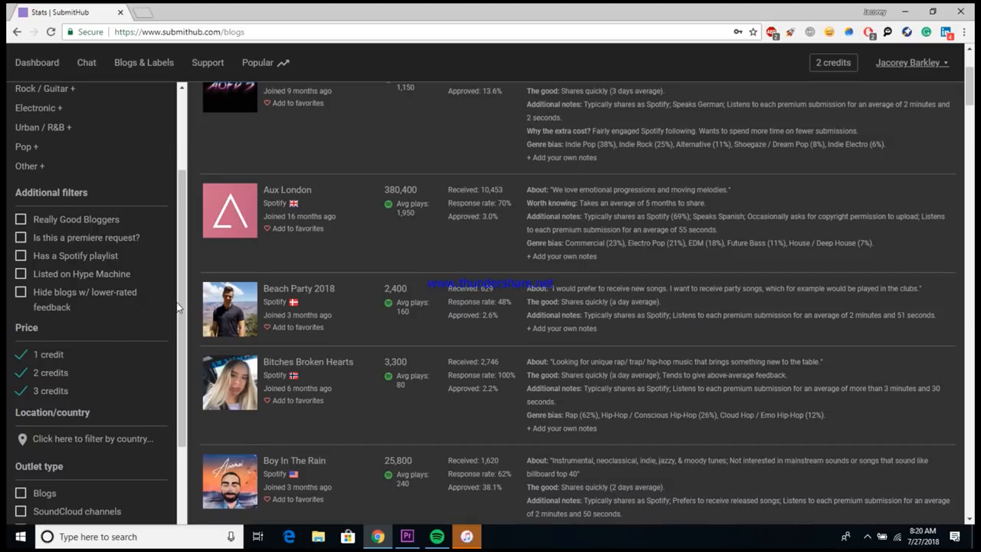
scroll("down", 3)
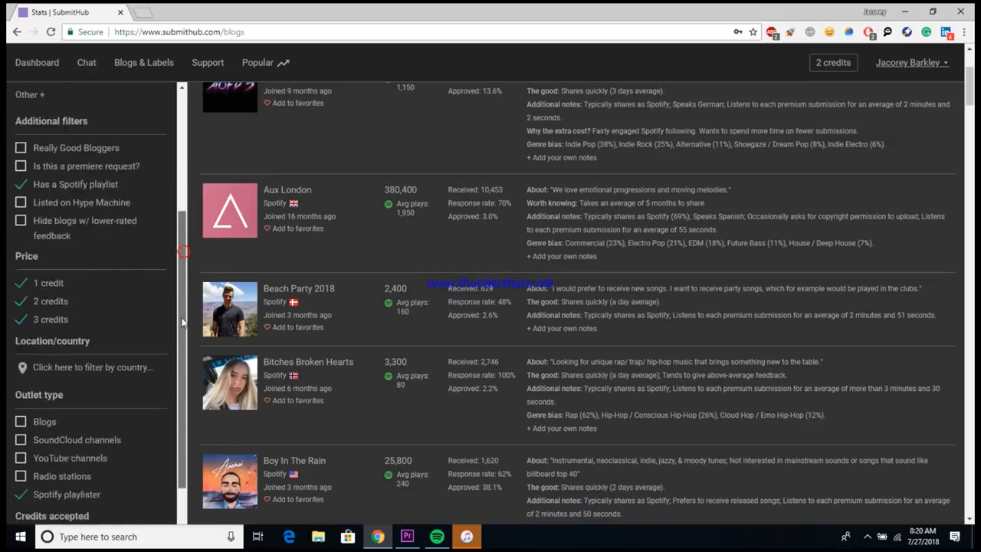
scroll("down", 3)
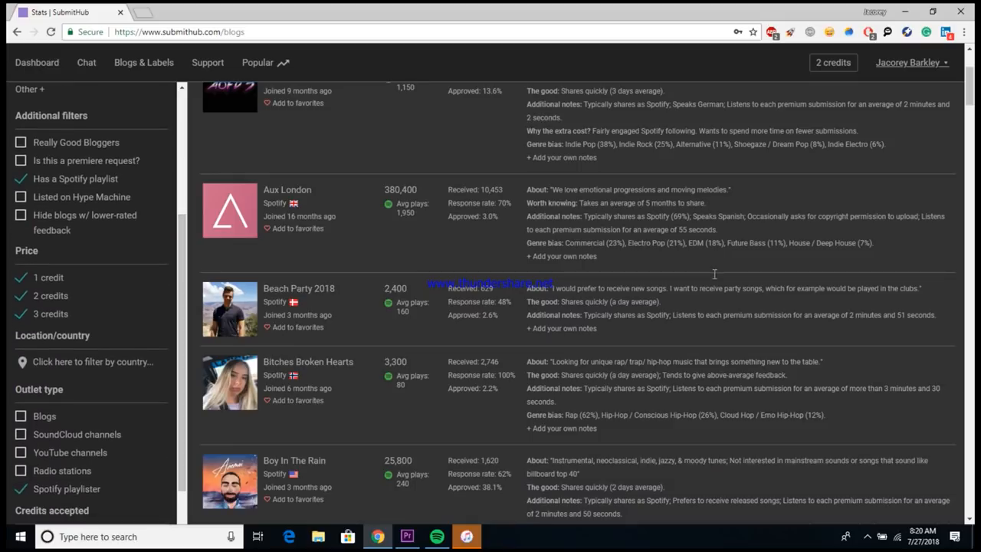
mouse_move(966, 98)
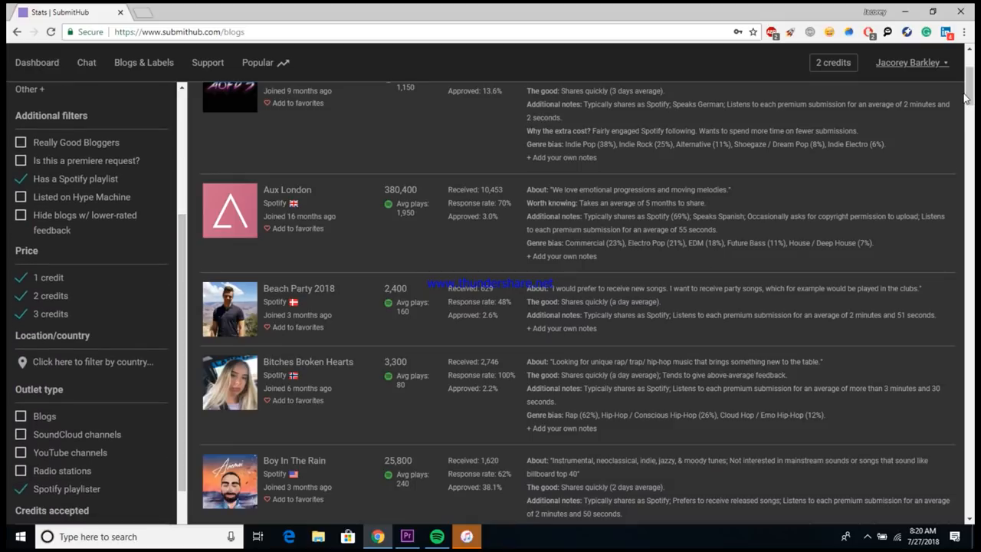
scroll("up", 3)
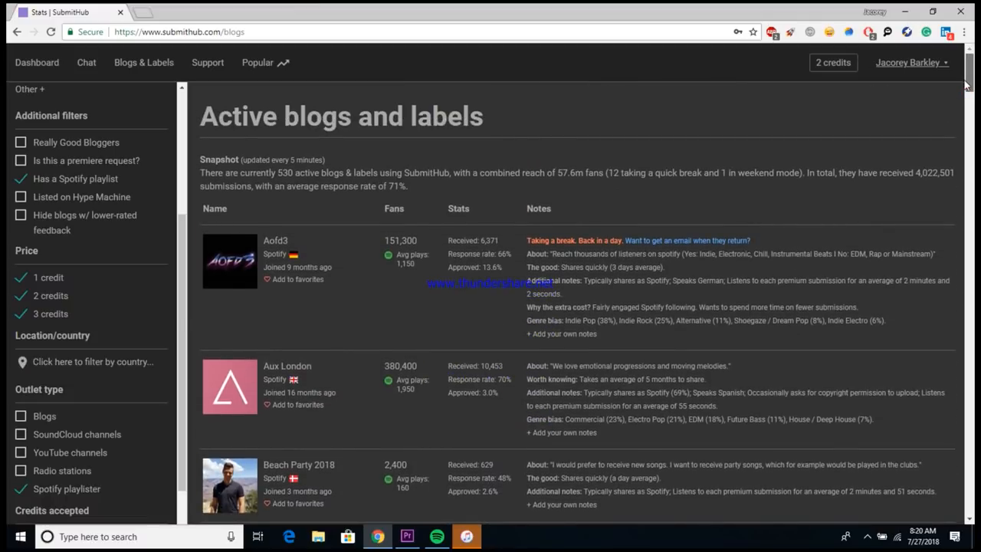
scroll("down", 3)
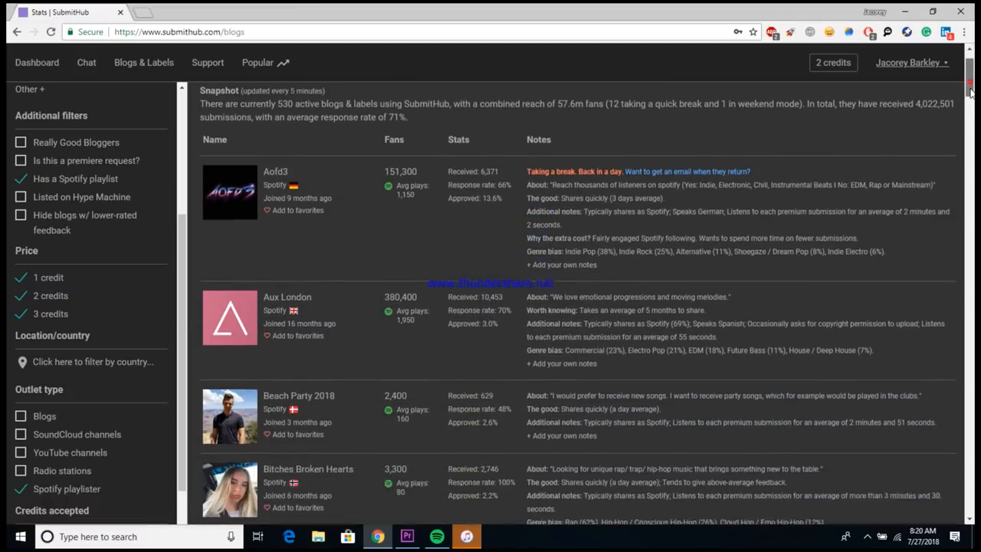
scroll("down", 3)
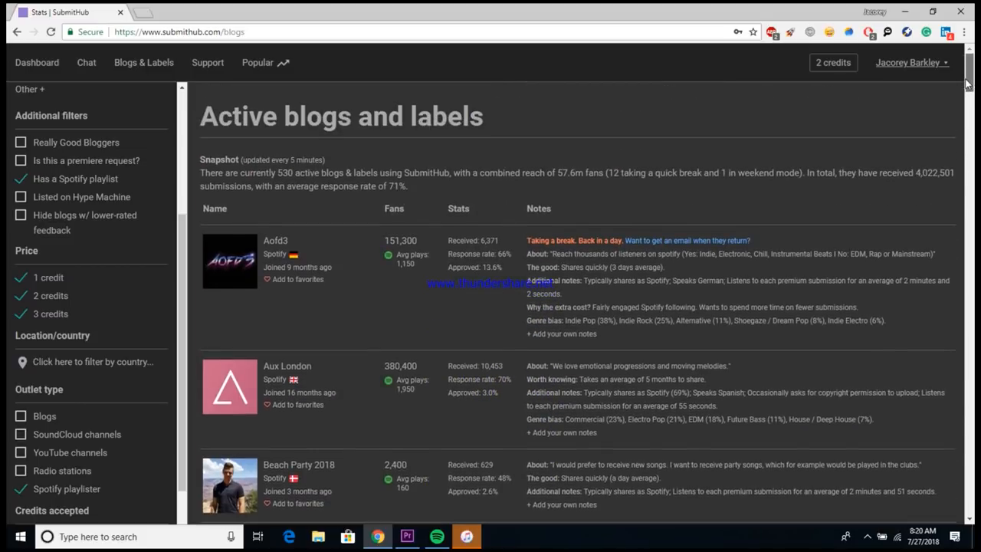
mouse_move(299, 228)
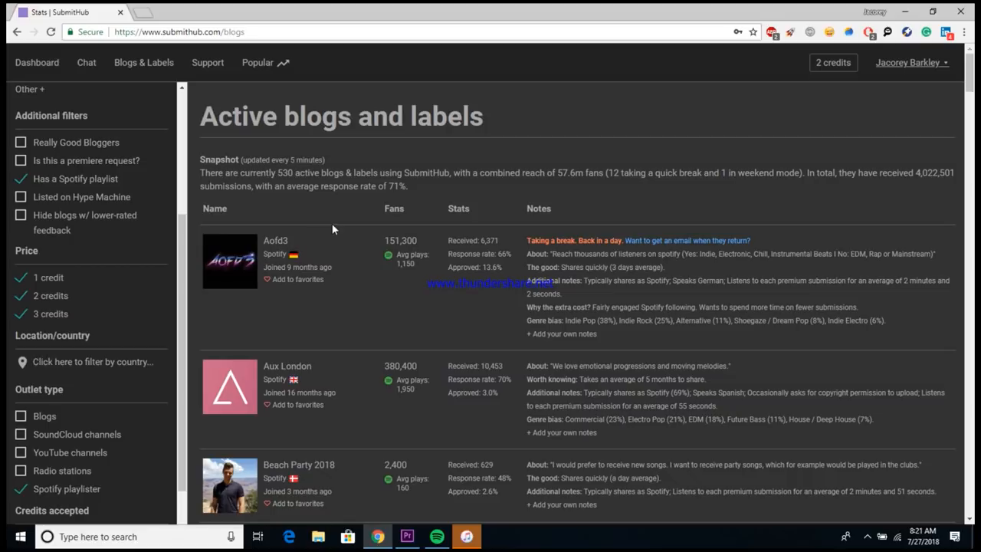
mouse_move(406, 254)
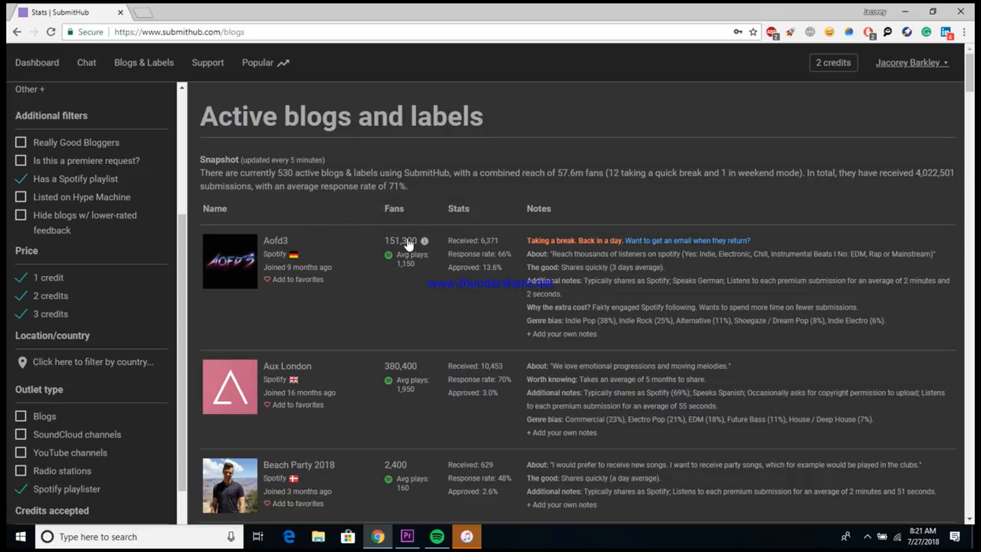
mouse_move(402, 263)
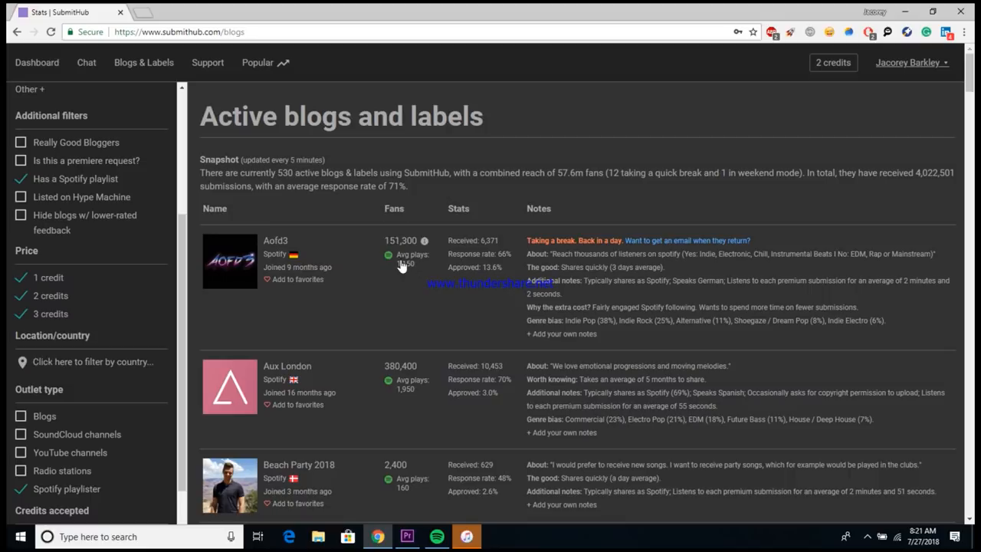
mouse_move(404, 263)
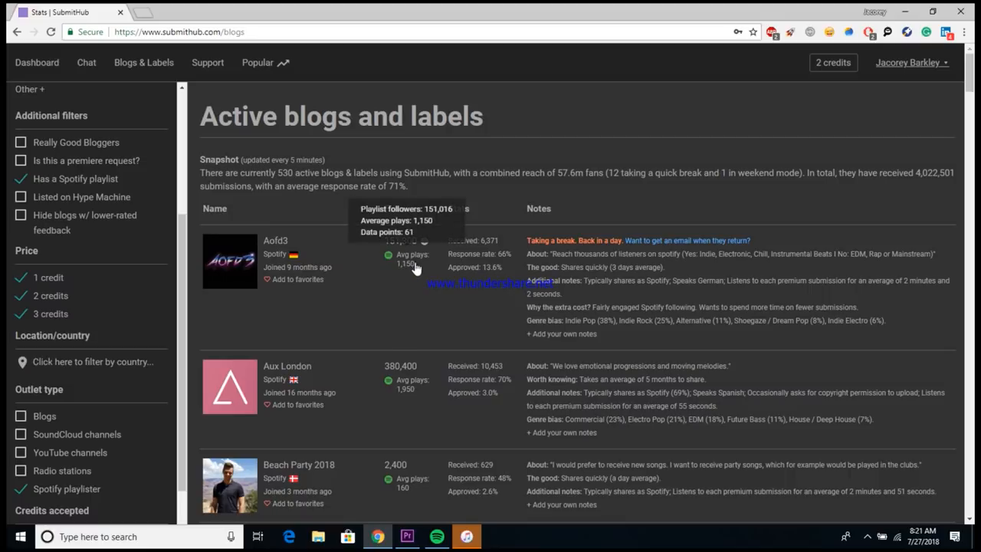
mouse_move(487, 276)
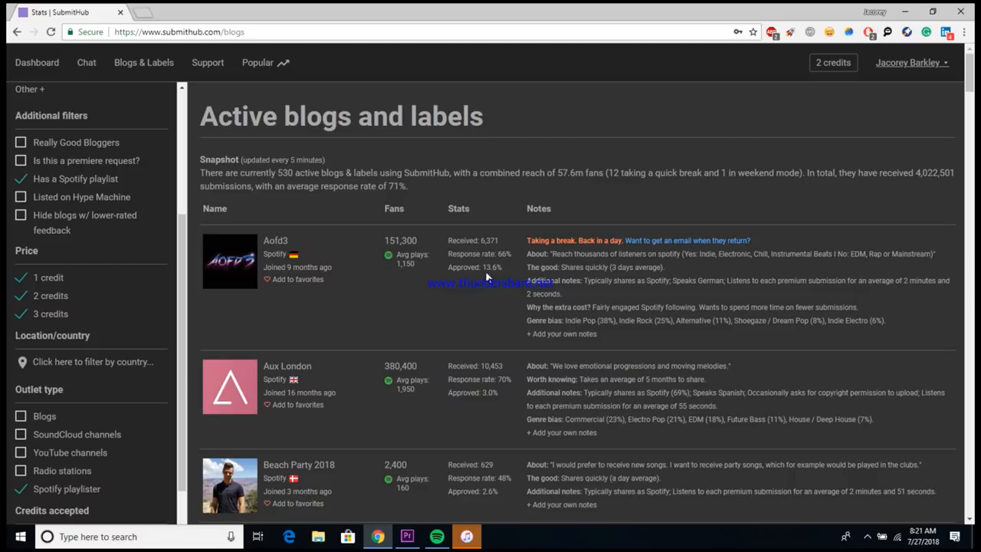
mouse_move(512, 303)
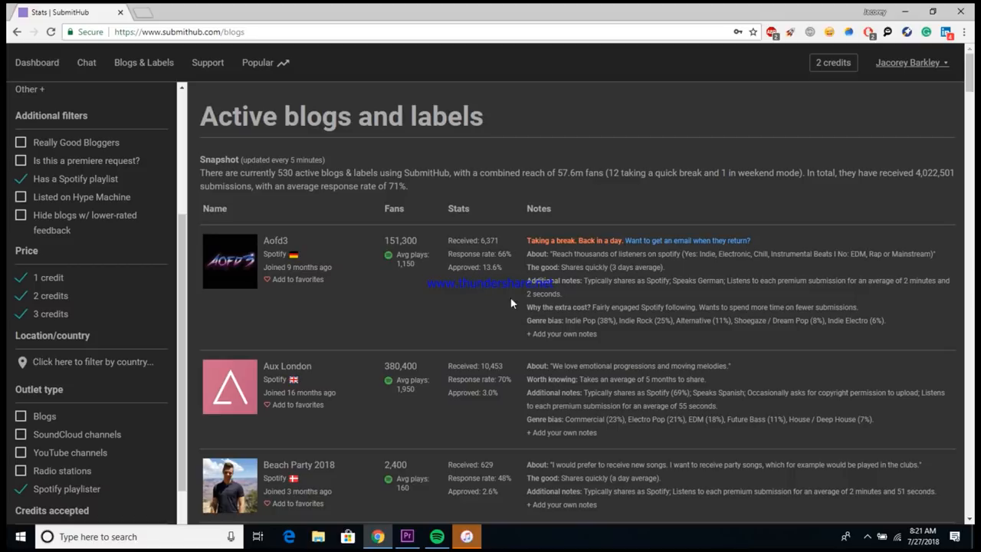
mouse_move(576, 334)
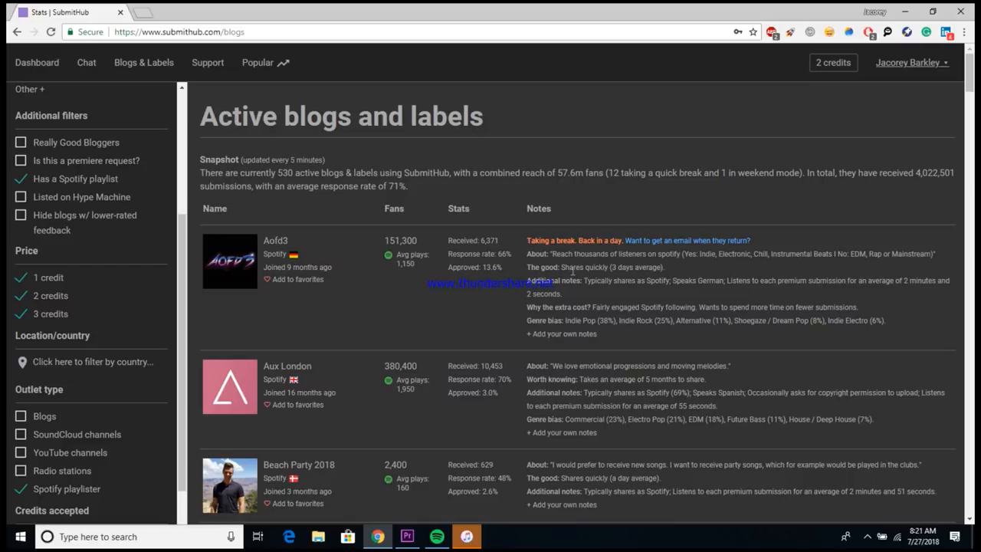
scroll("down", 3)
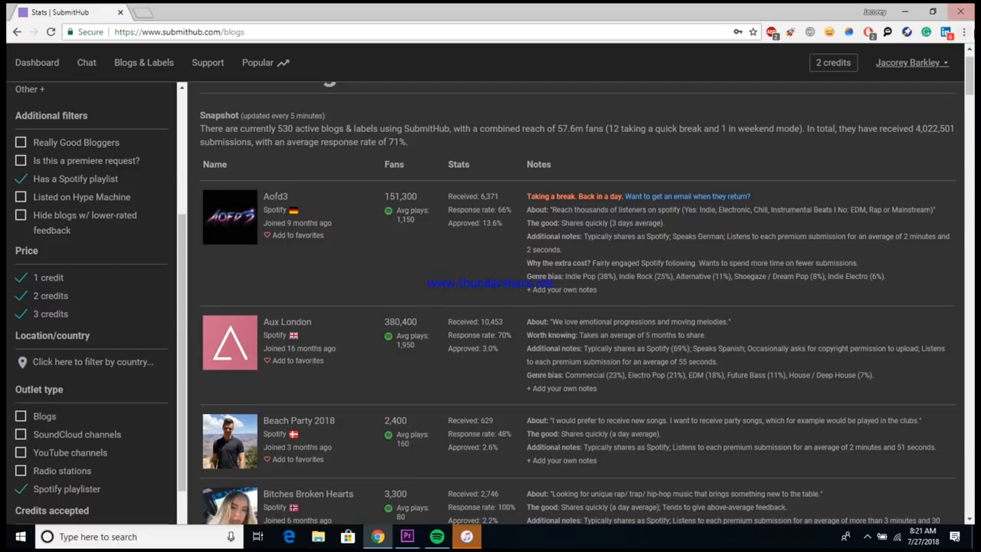
- Locate Sunday Service in the Blogs & Labels list and go to its profile page
scroll("down", 3)
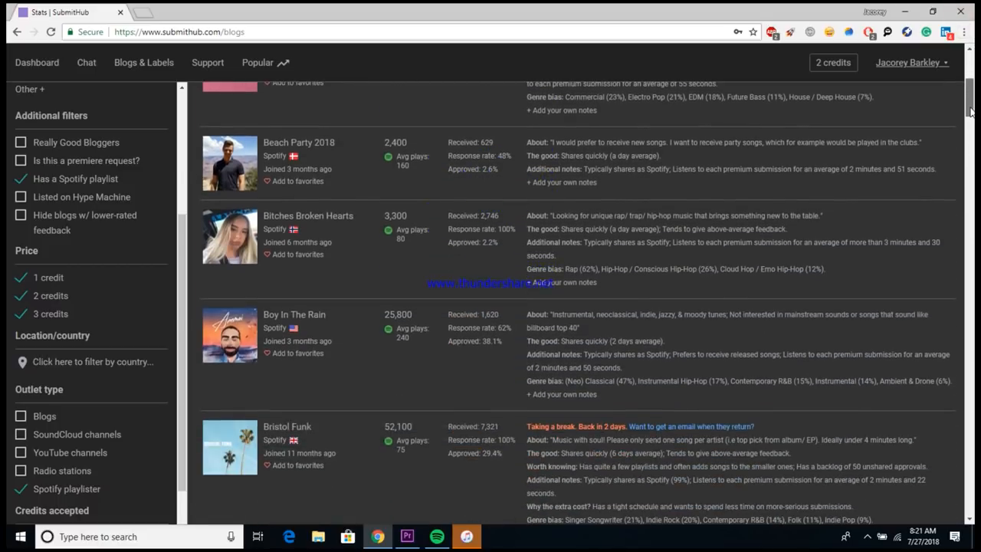
scroll("down", 3)
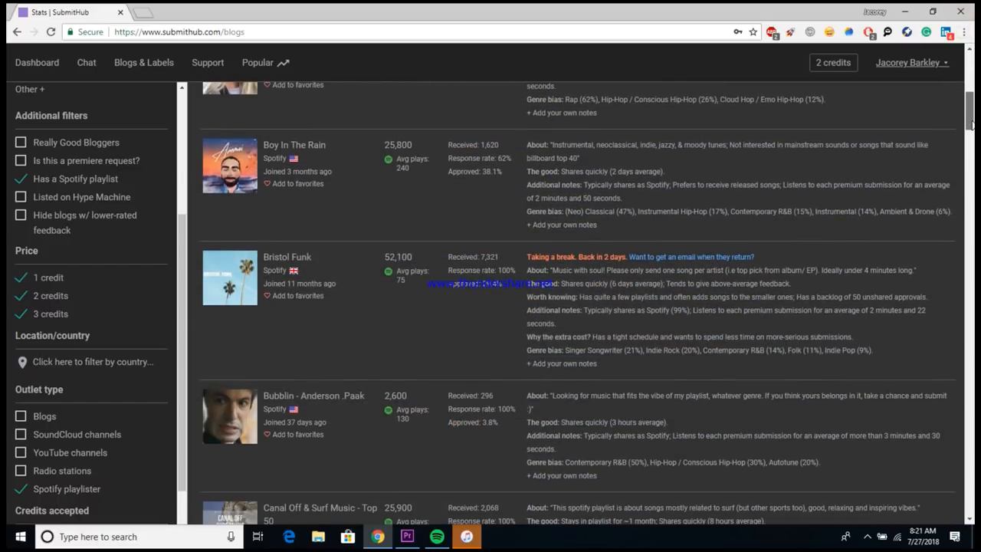
scroll("down", 3)
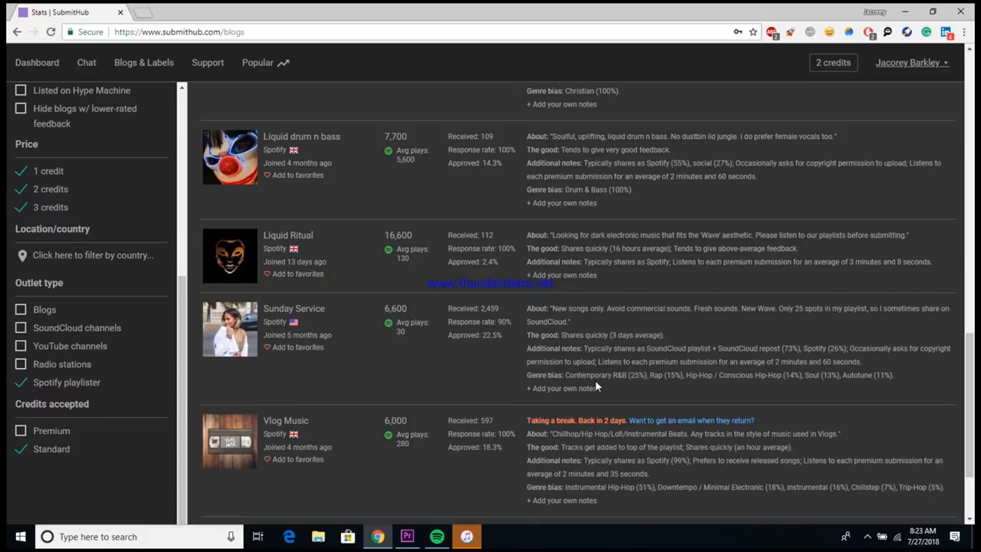
mouse_move(605, 392)
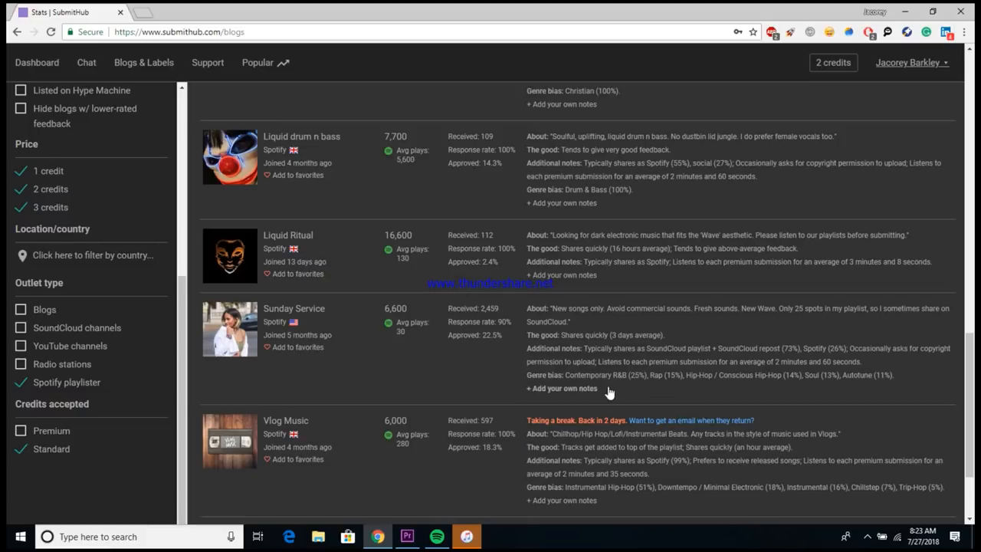
mouse_move(484, 361)
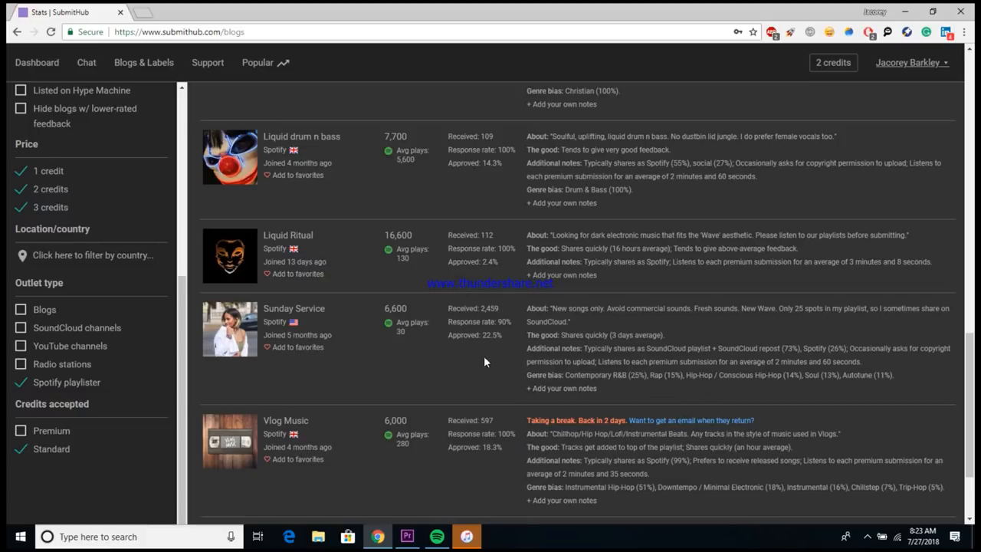
left_click(295, 308)
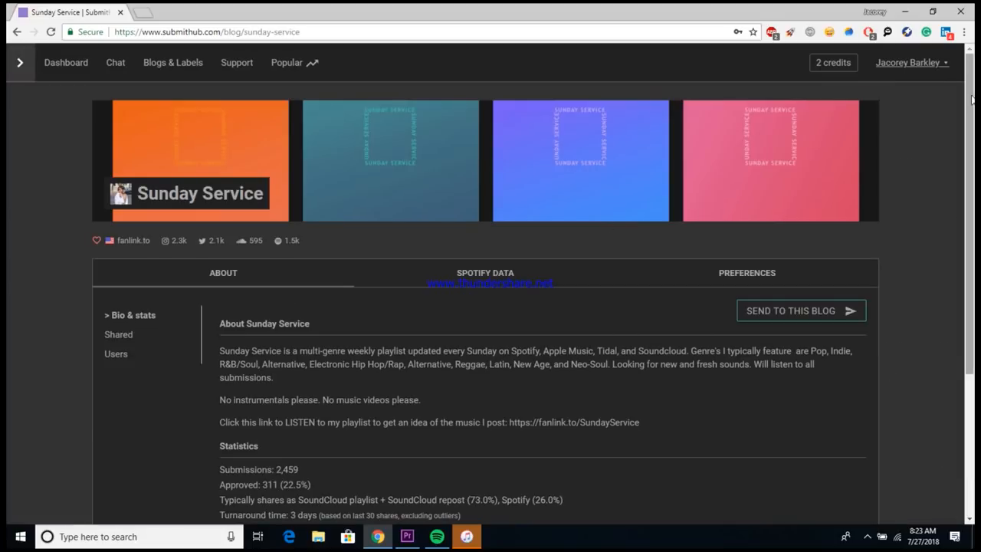
- Browse the Sunday Service profile down to its response rates and genre preference breakdown
scroll("down", 3)
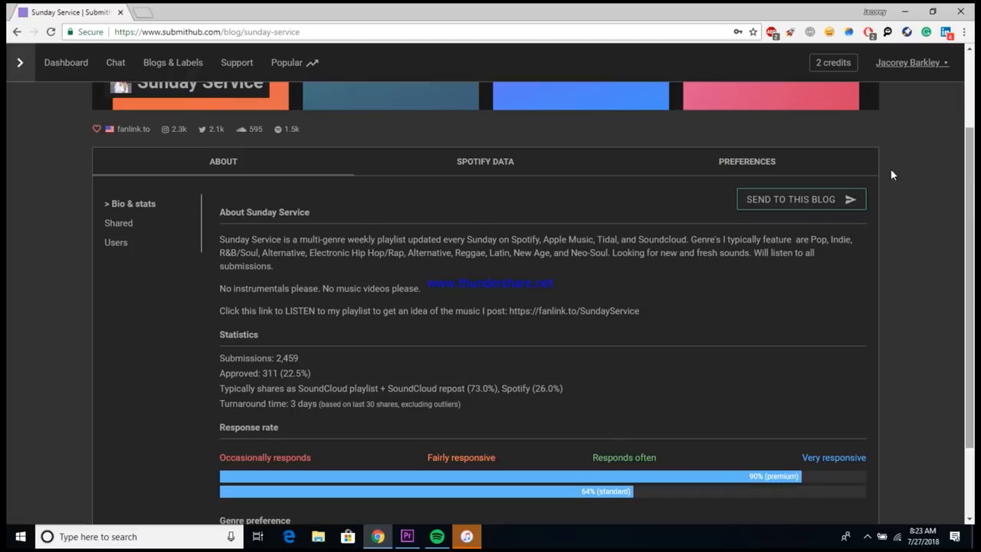
mouse_move(264, 352)
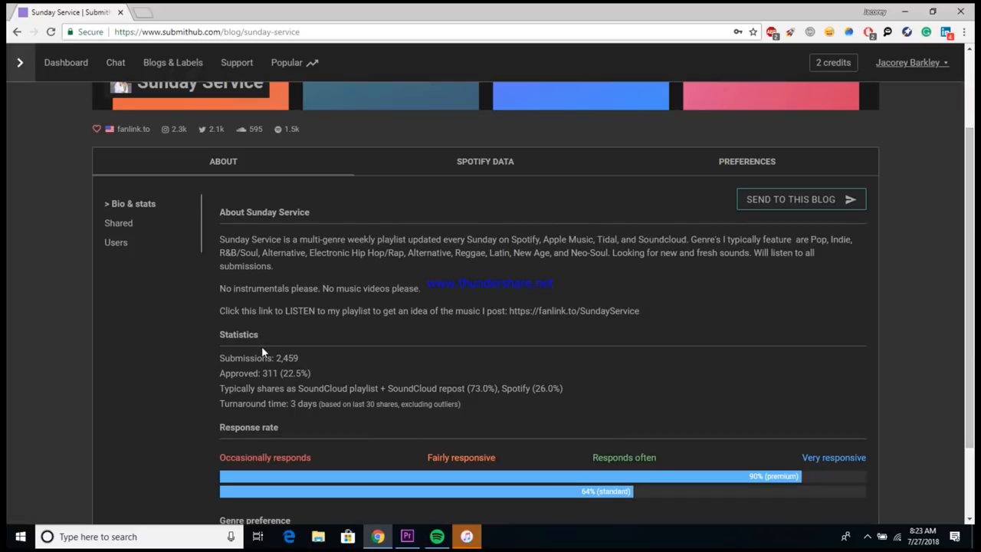
mouse_move(270, 393)
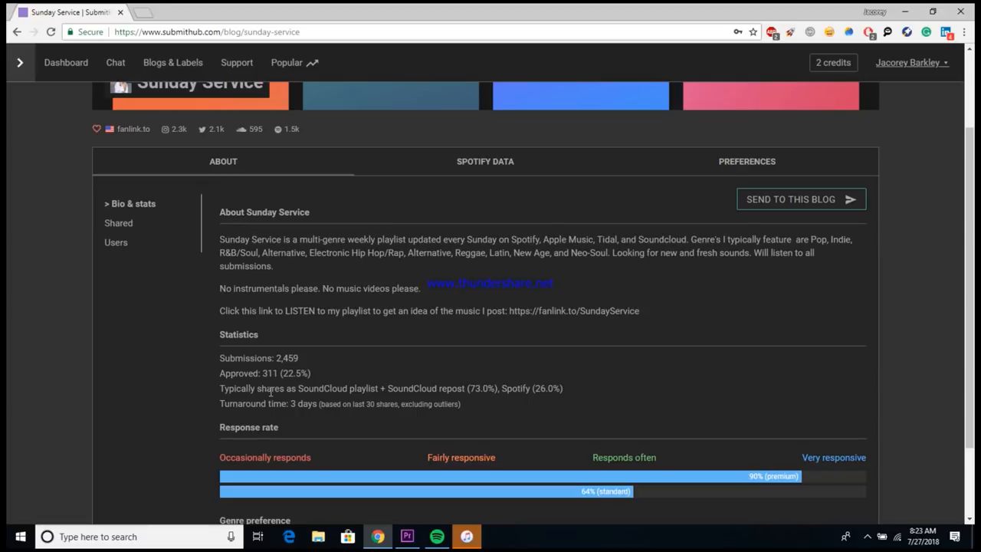
mouse_move(432, 359)
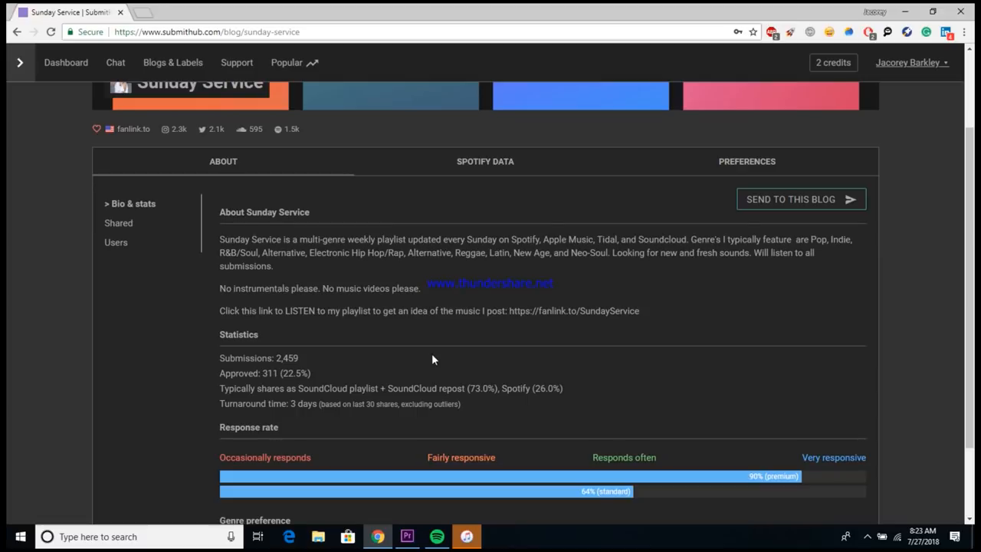
mouse_move(346, 414)
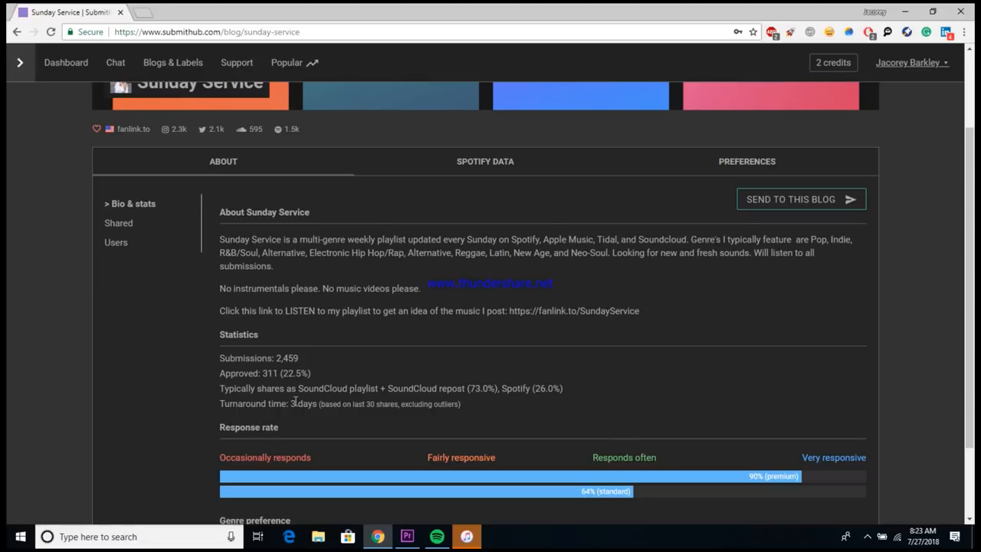
mouse_move(664, 437)
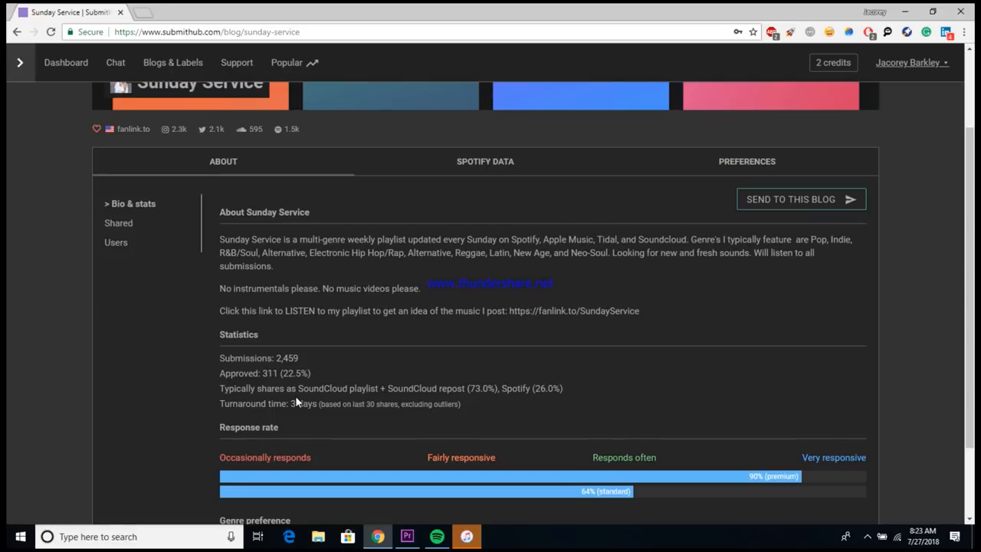
scroll("down", 3)
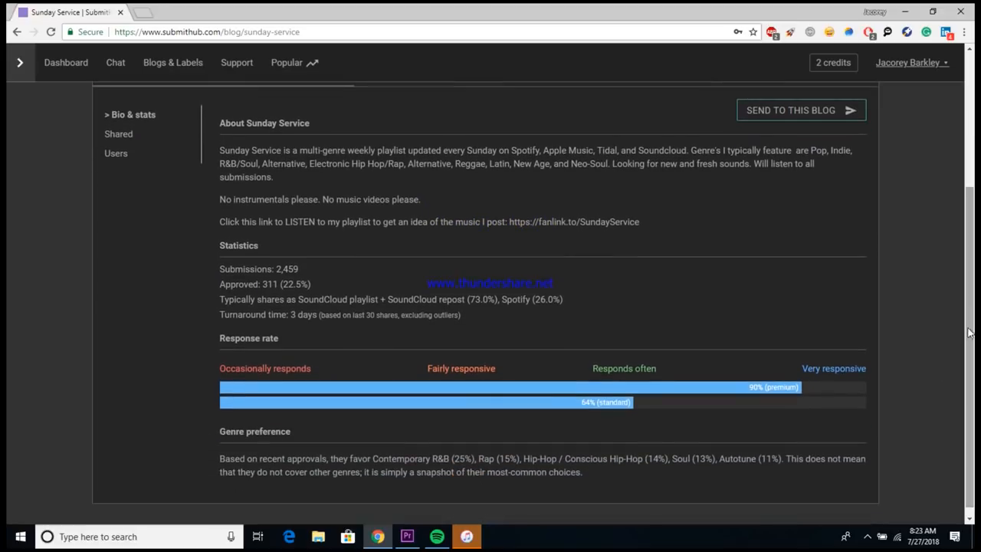
mouse_move(728, 408)
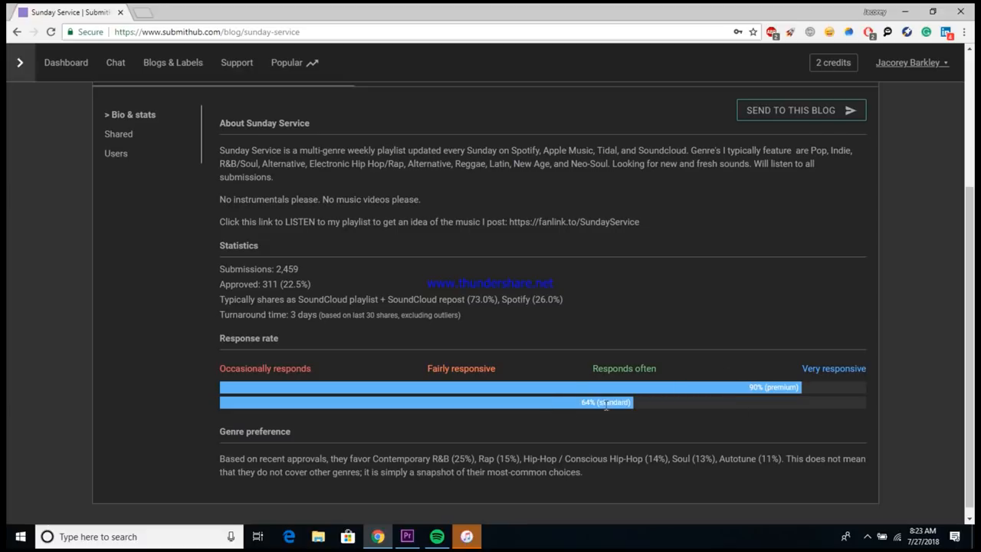
mouse_move(620, 420)
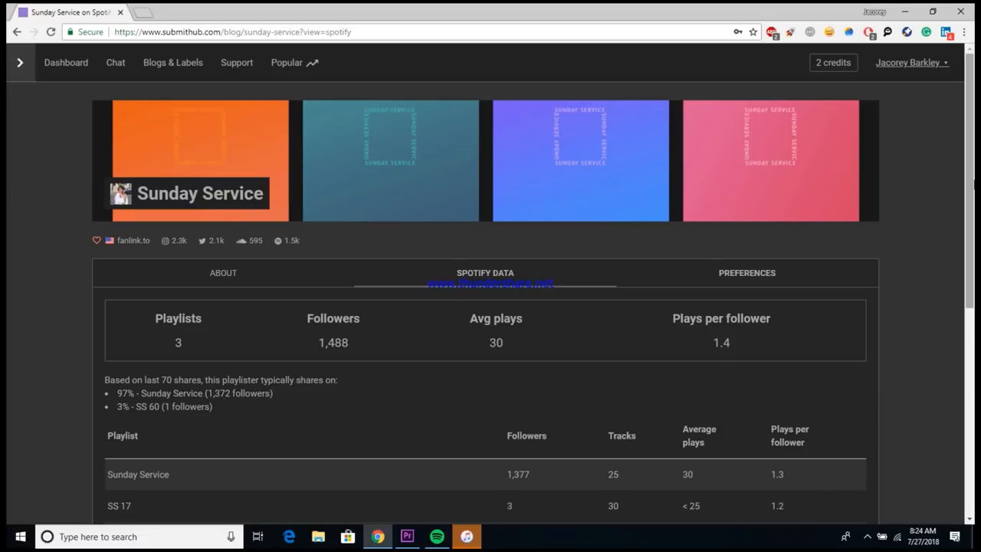
scroll("down", 3)
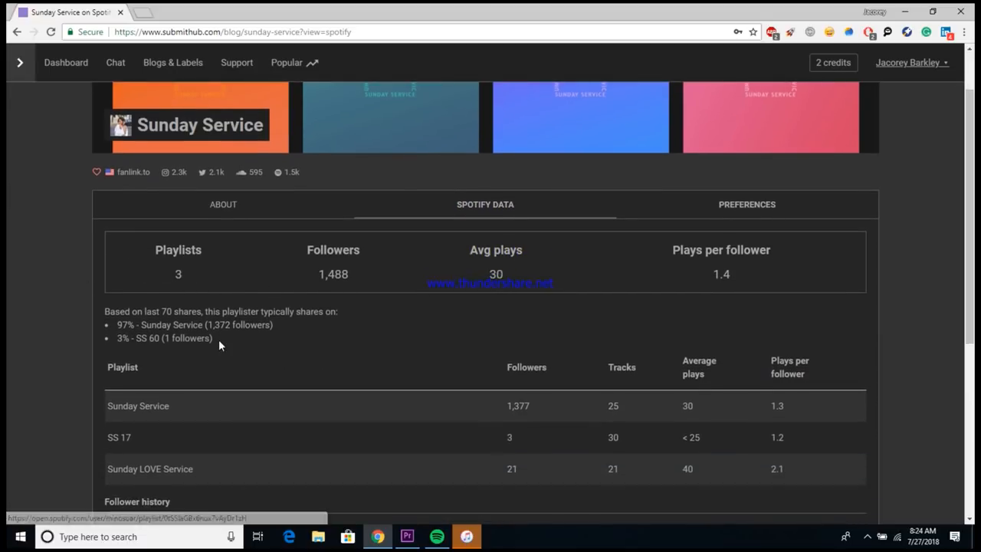
mouse_move(224, 325)
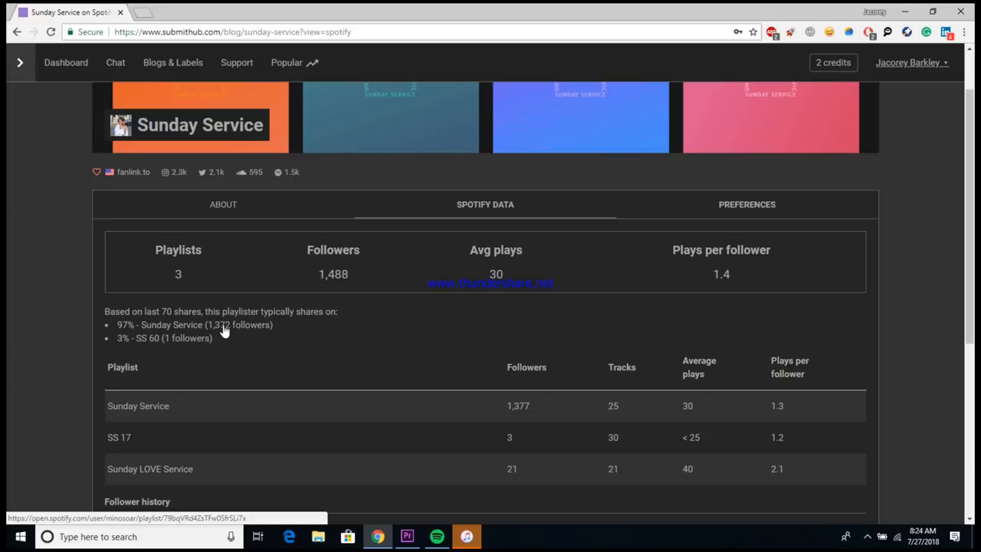
mouse_move(687, 423)
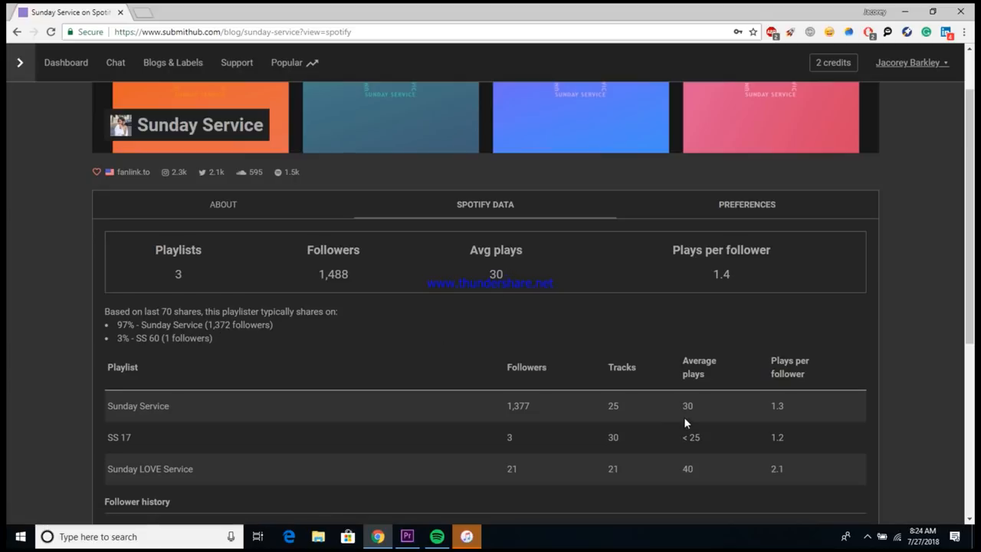
mouse_move(775, 412)
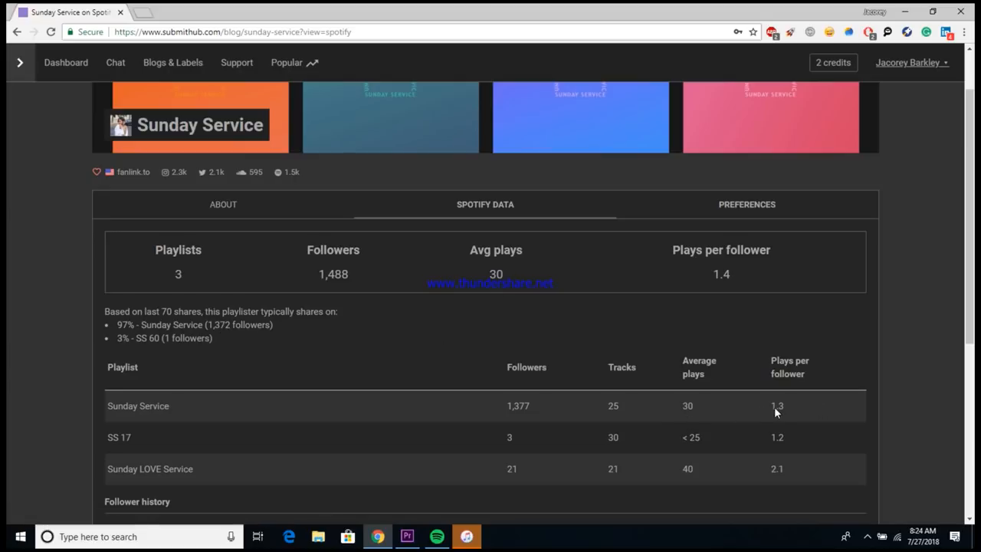
scroll("down", 3)
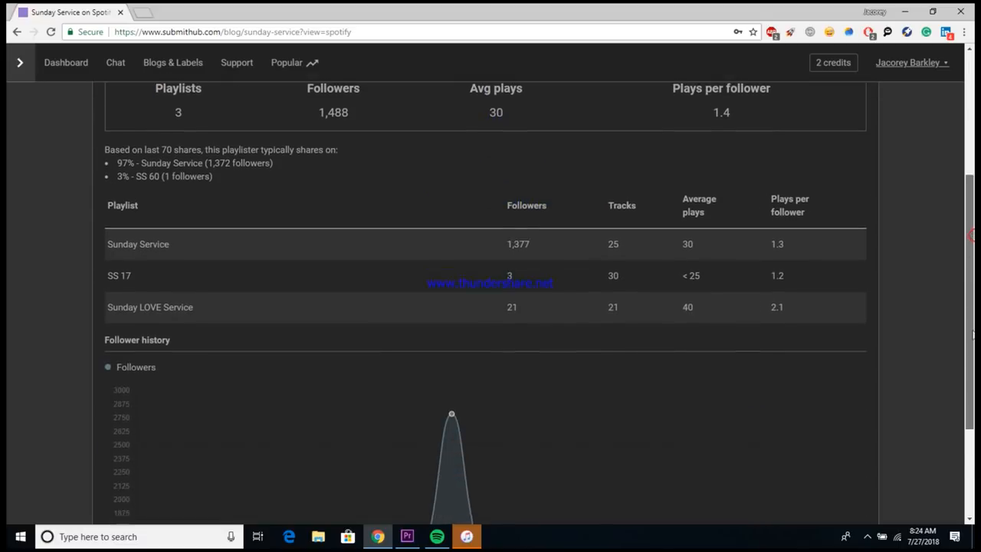
scroll("down", 3)
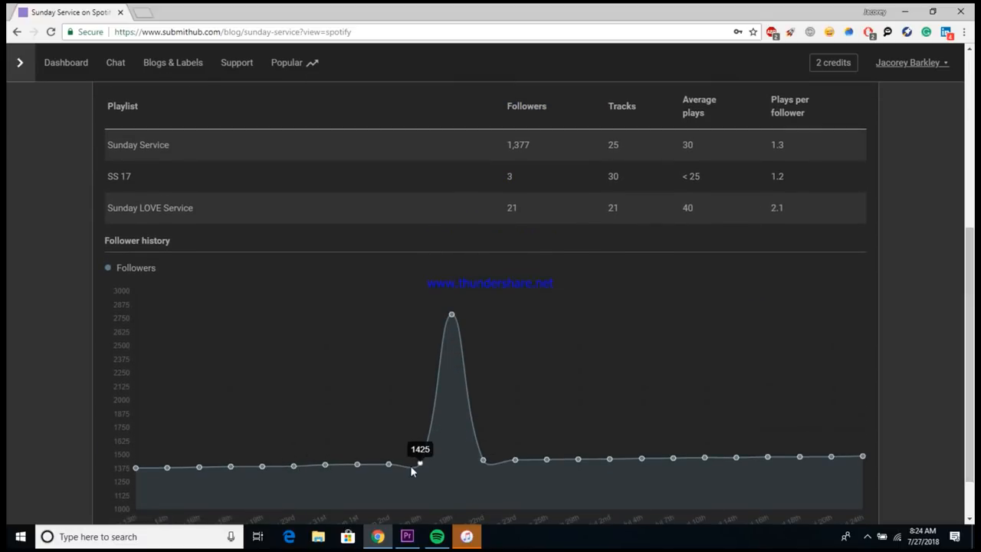
mouse_move(452, 351)
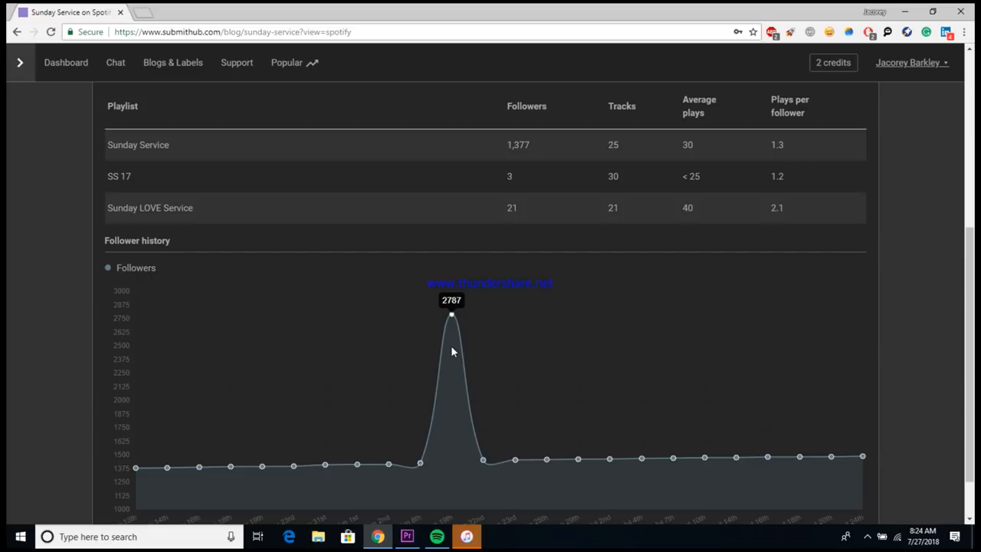
mouse_move(642, 459)
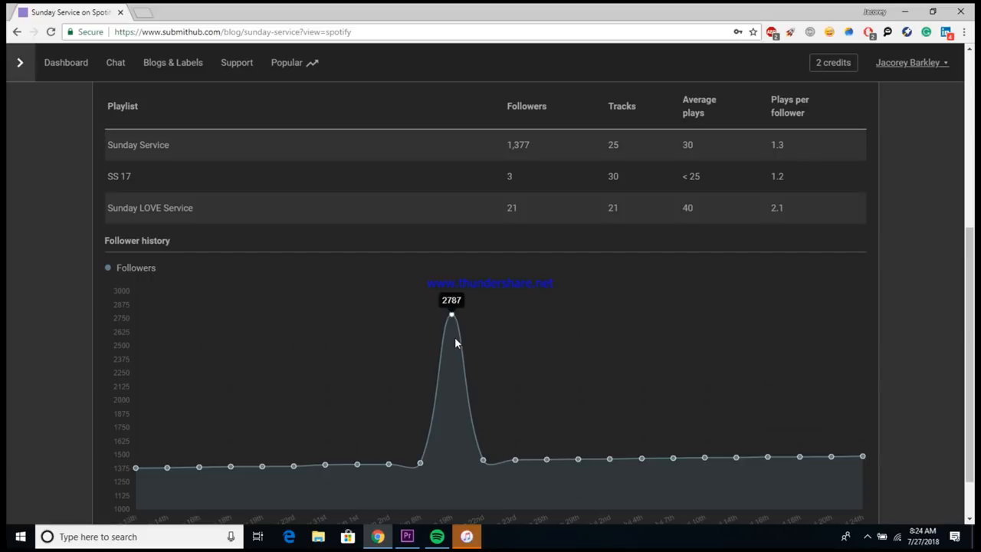
scroll("down", 3)
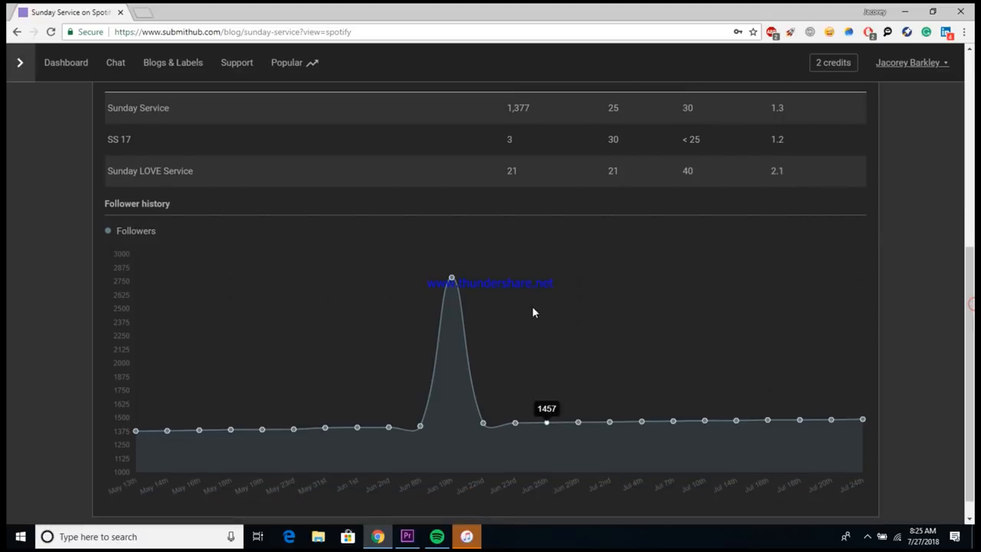
mouse_move(452, 277)
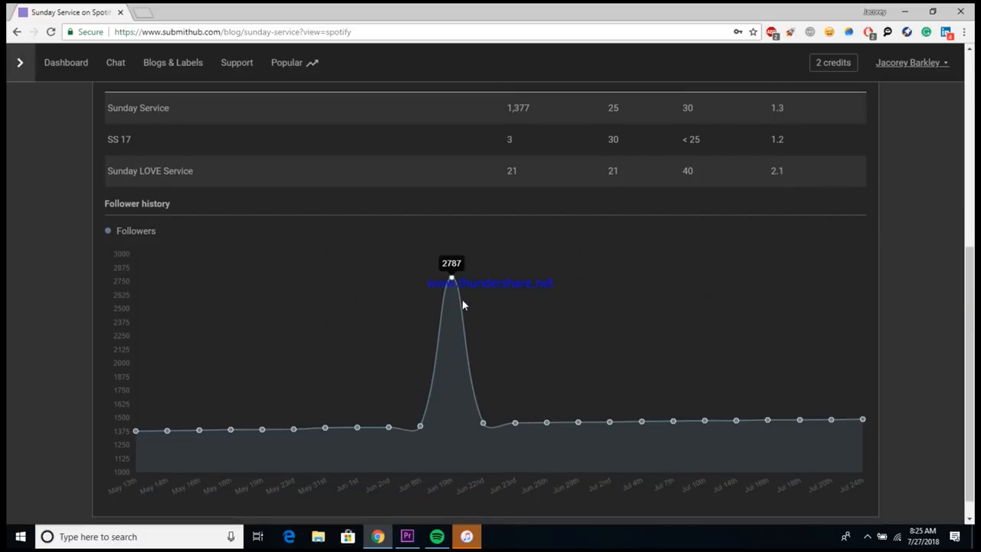
mouse_move(469, 322)
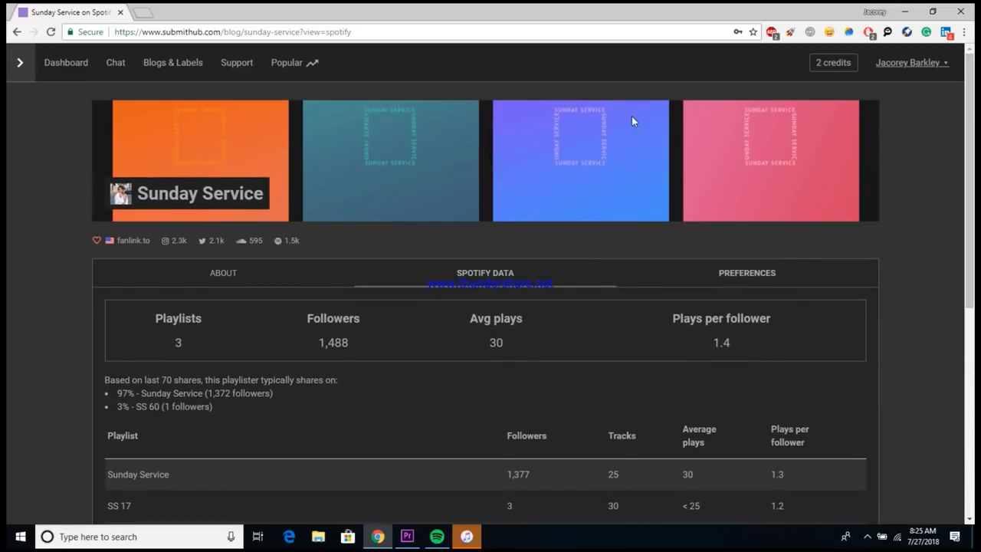
mouse_move(356, 170)
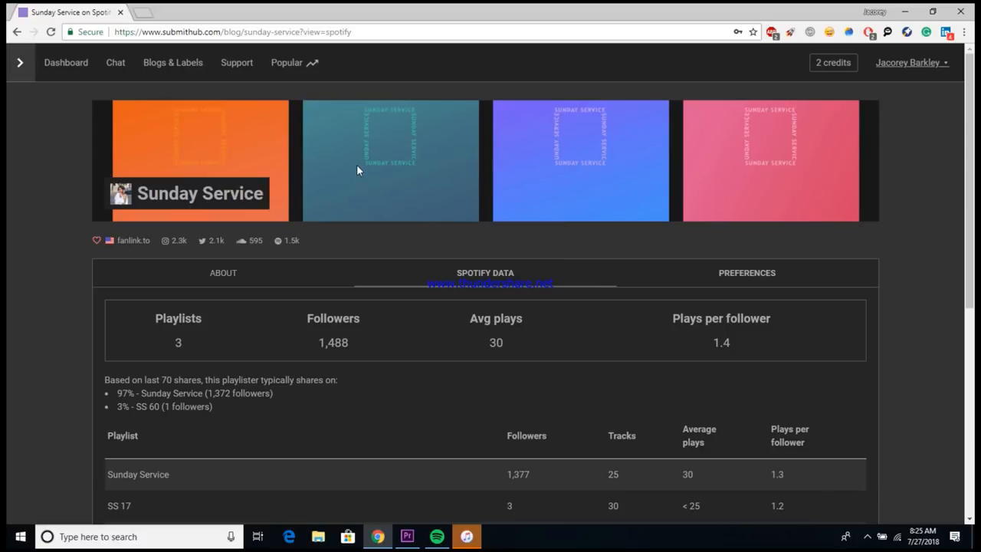
- Review Sunday Service's accepted submission types and preferred streaming sources under Preferences
left_click(745, 273)
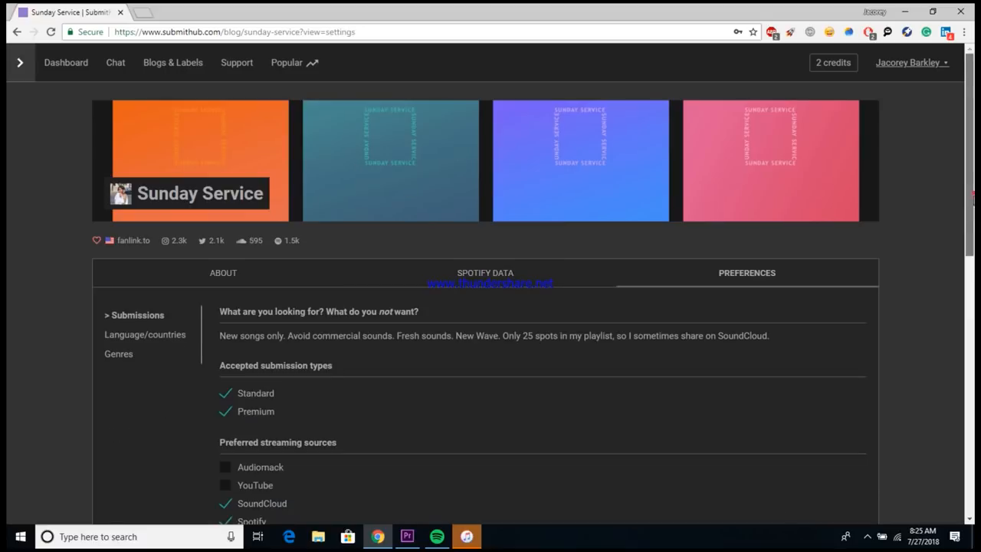
scroll("down", 3)
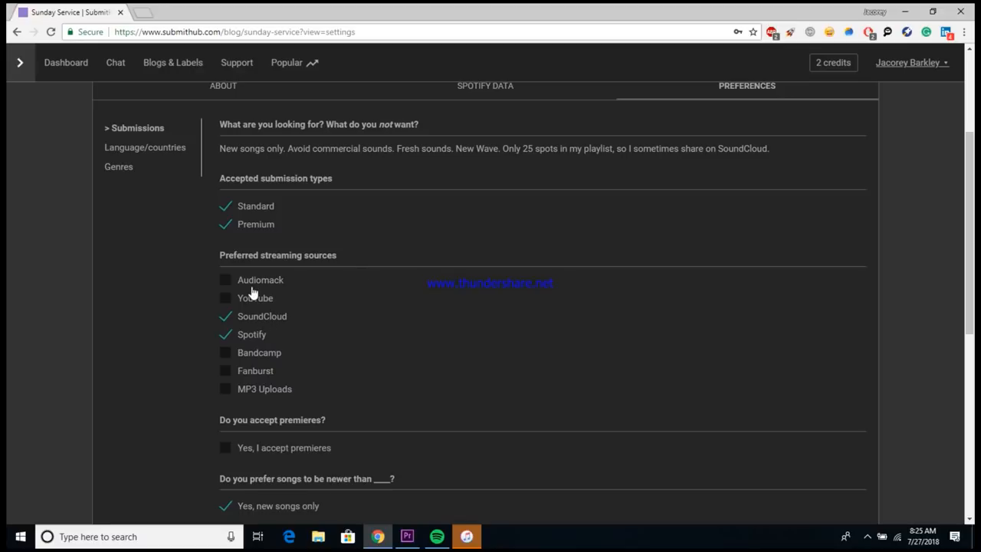
scroll("down", 3)
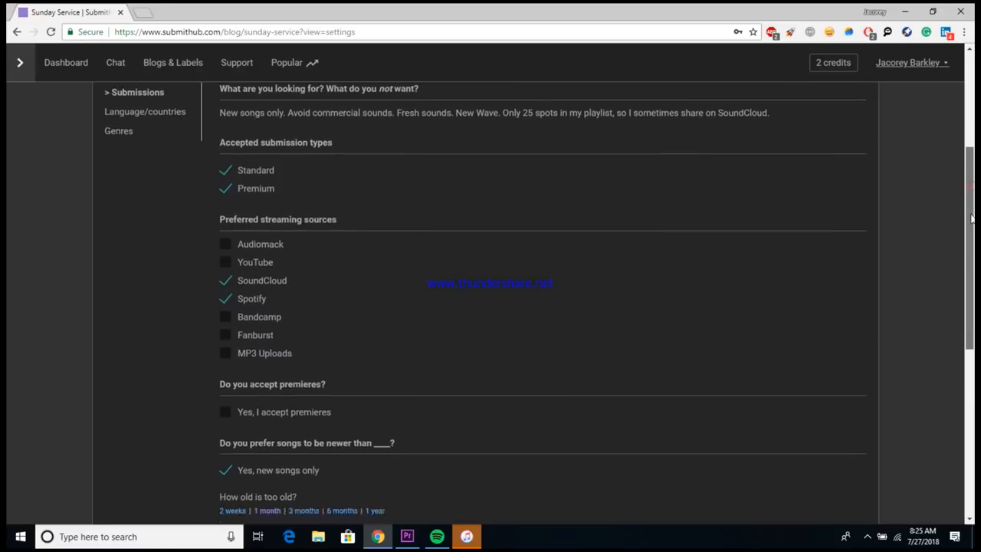
scroll("down", 3)
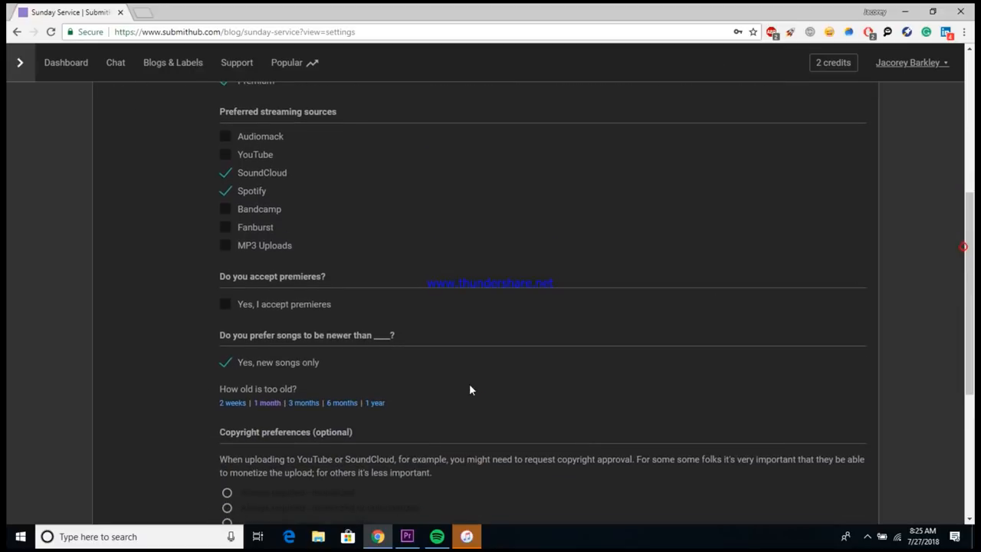
scroll("down", 3)
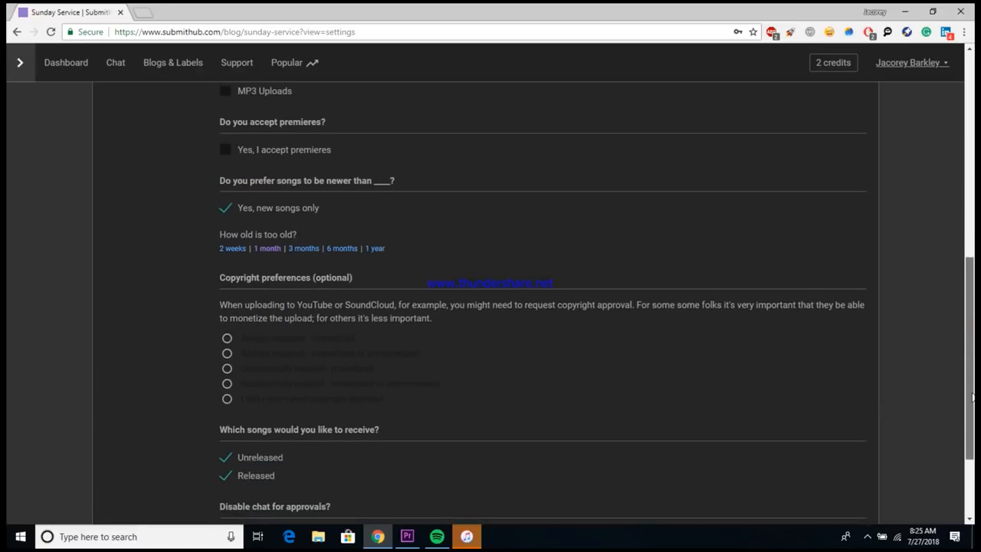
scroll("down", 3)
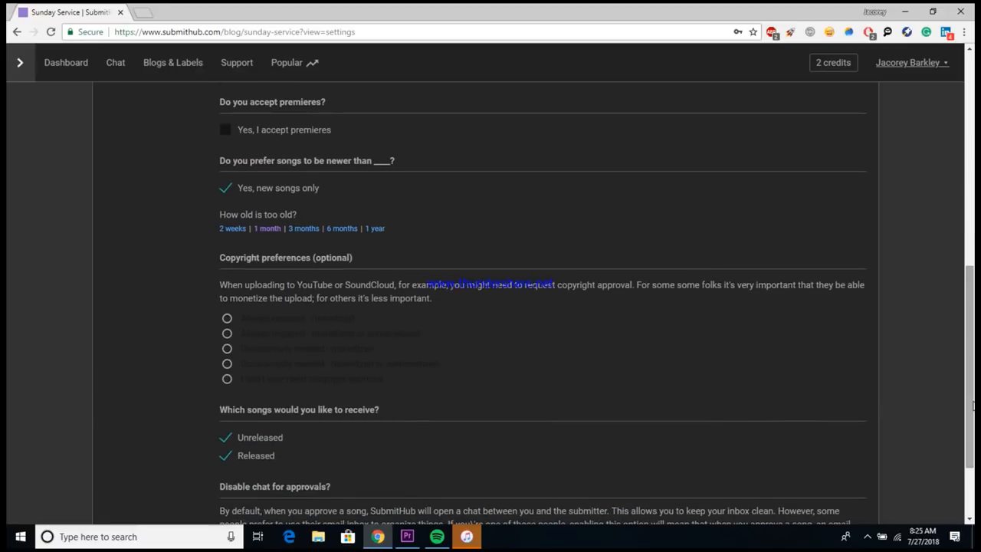
mouse_move(406, 348)
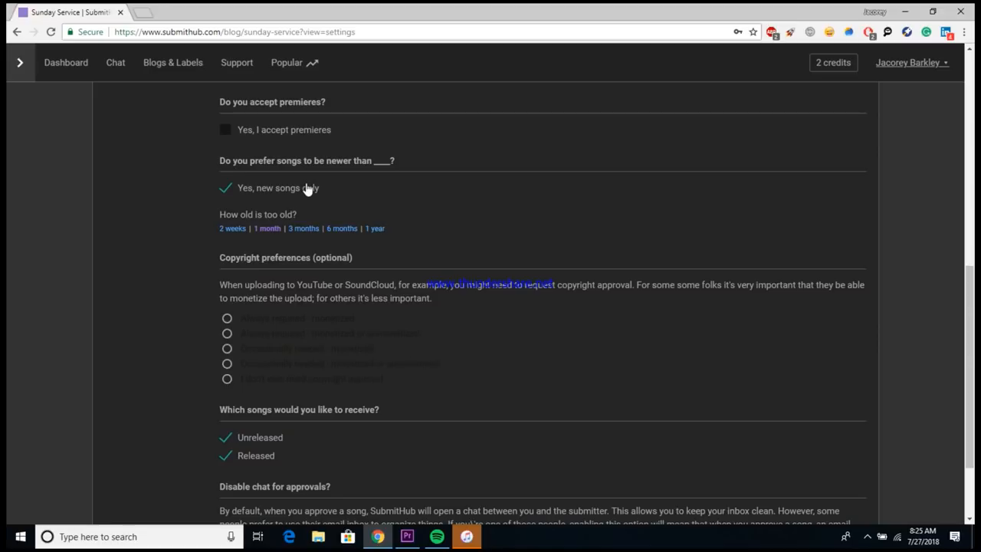
scroll("down", 3)
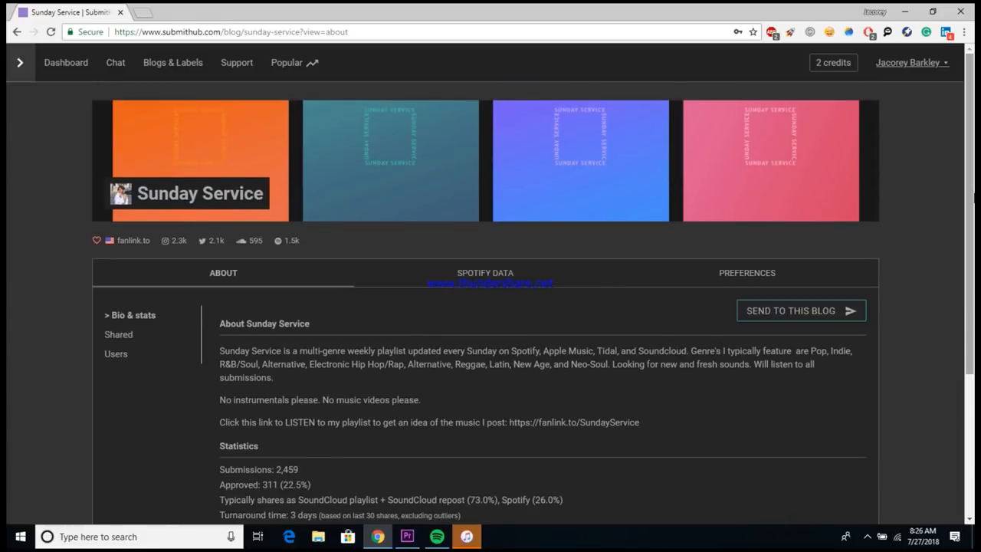
mouse_move(805, 325)
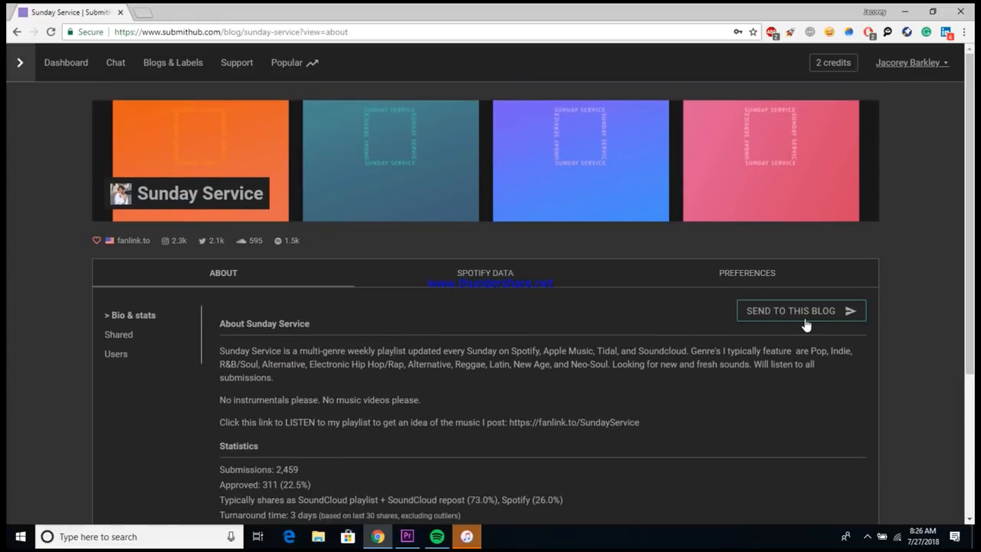
- Start a Send to This Blog submission for Sunday Service and confirm 'Okay, let's begin!'
left_click(800, 310)
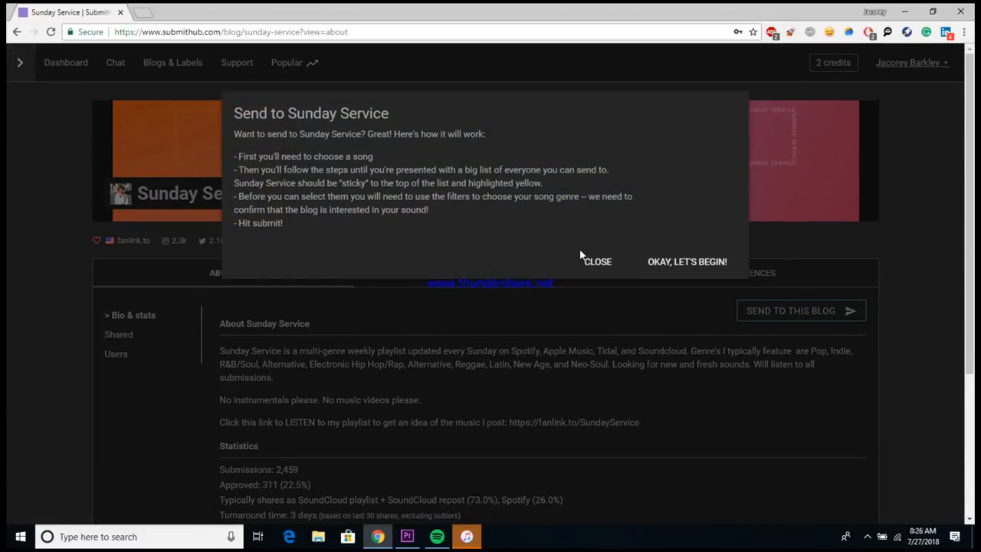
left_click(686, 260)
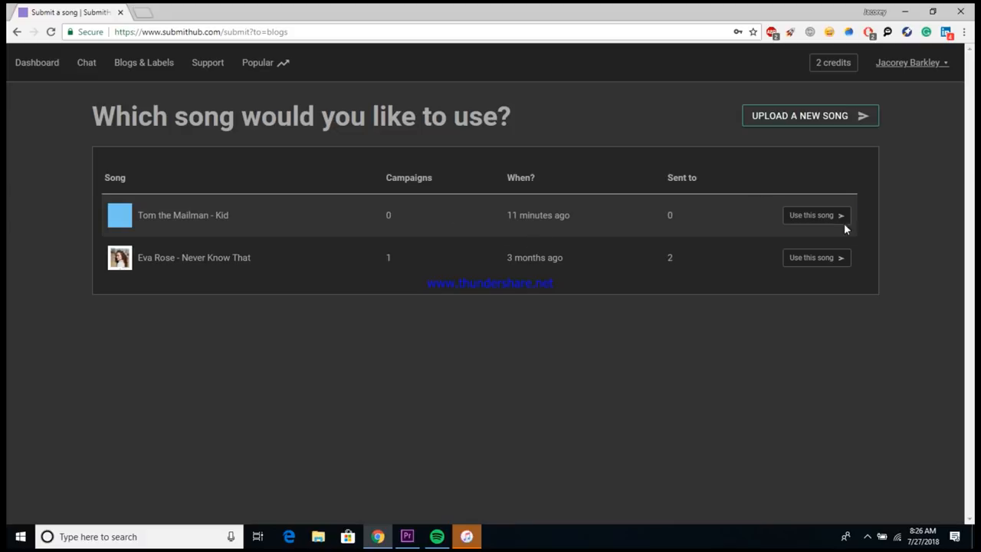
- Choose Tom the Mailman - Kid with a Standard (2) credit for Blogs & channels and continue
left_click(811, 214)
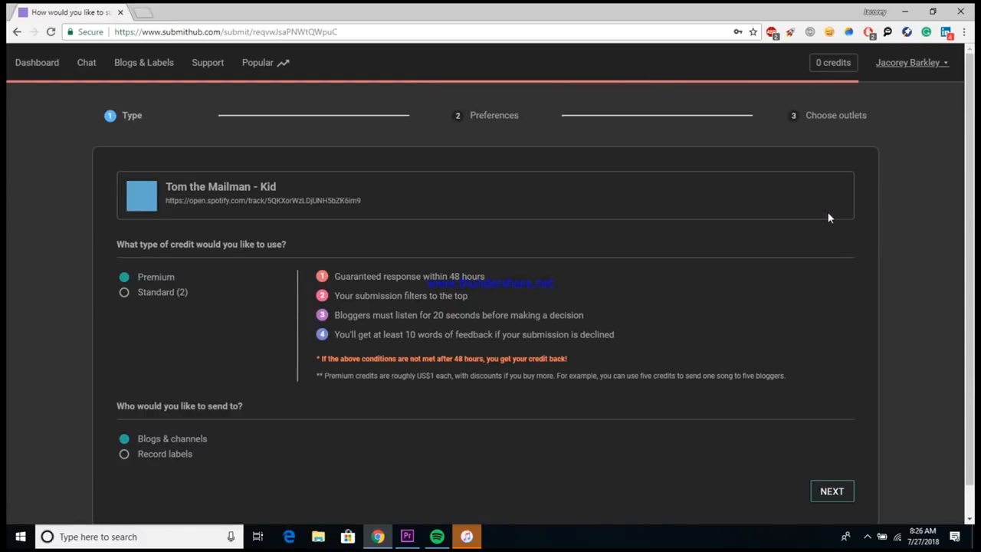
mouse_move(313, 260)
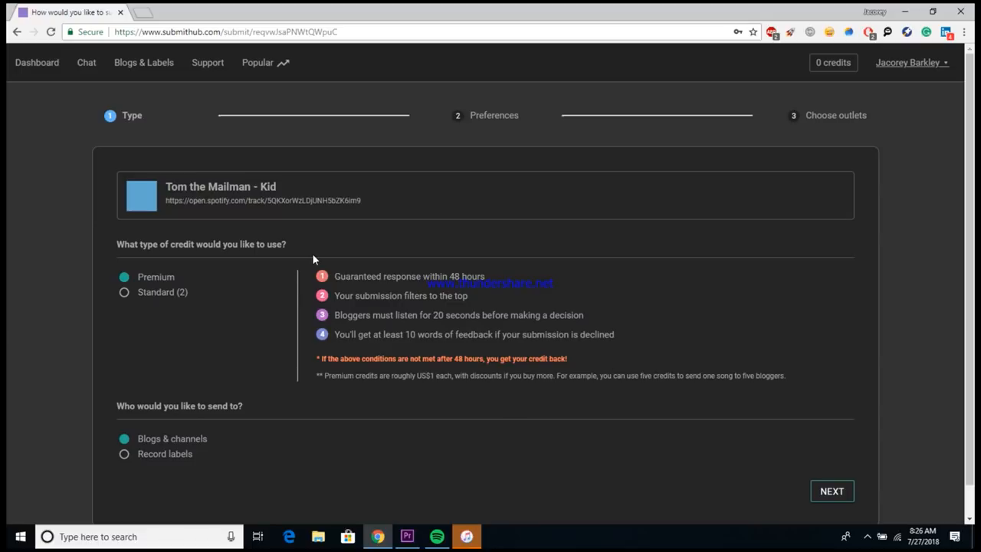
mouse_move(391, 447)
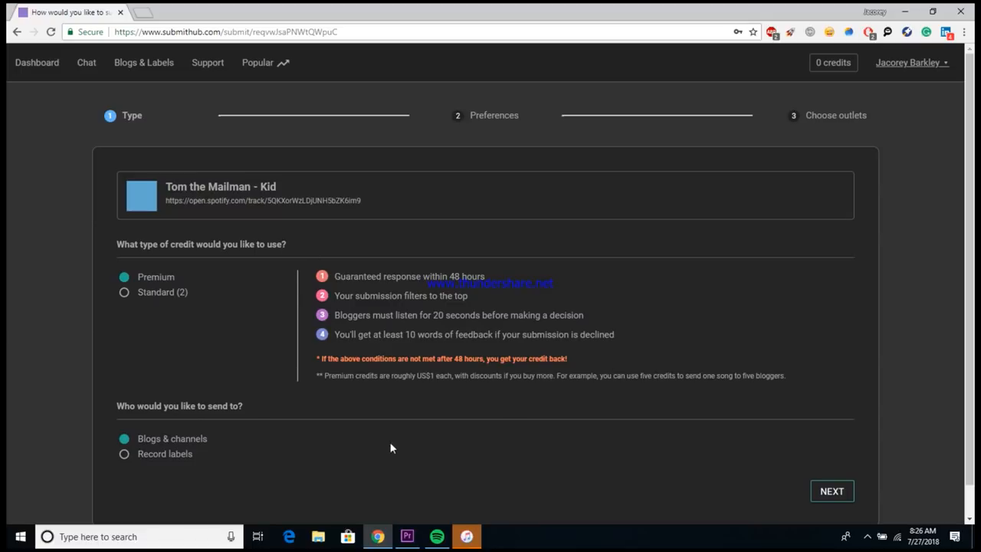
mouse_move(524, 307)
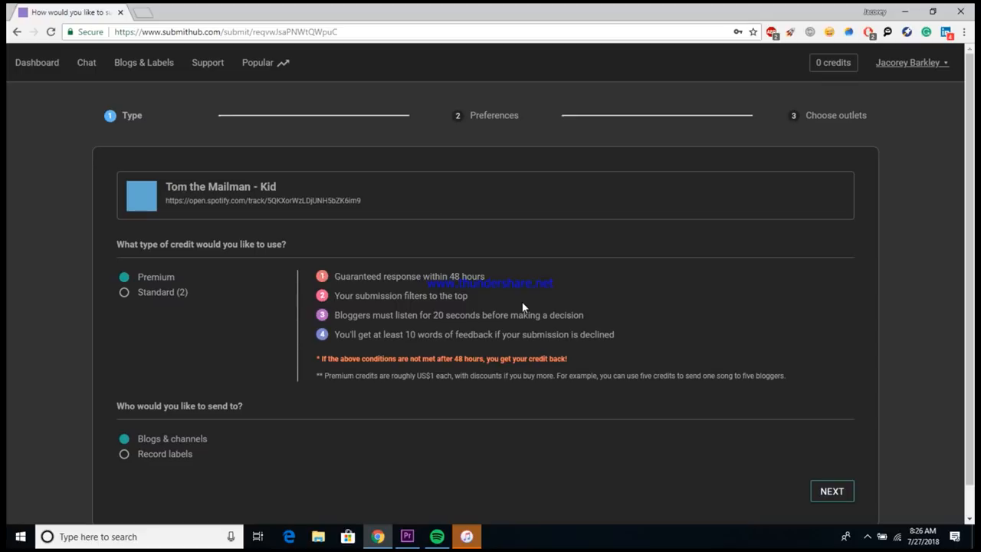
mouse_move(386, 297)
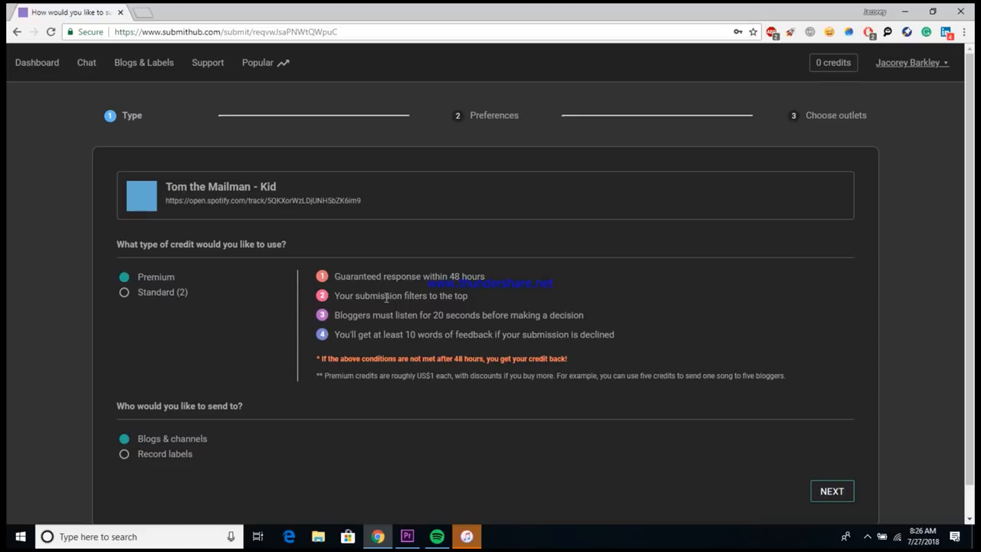
mouse_move(497, 392)
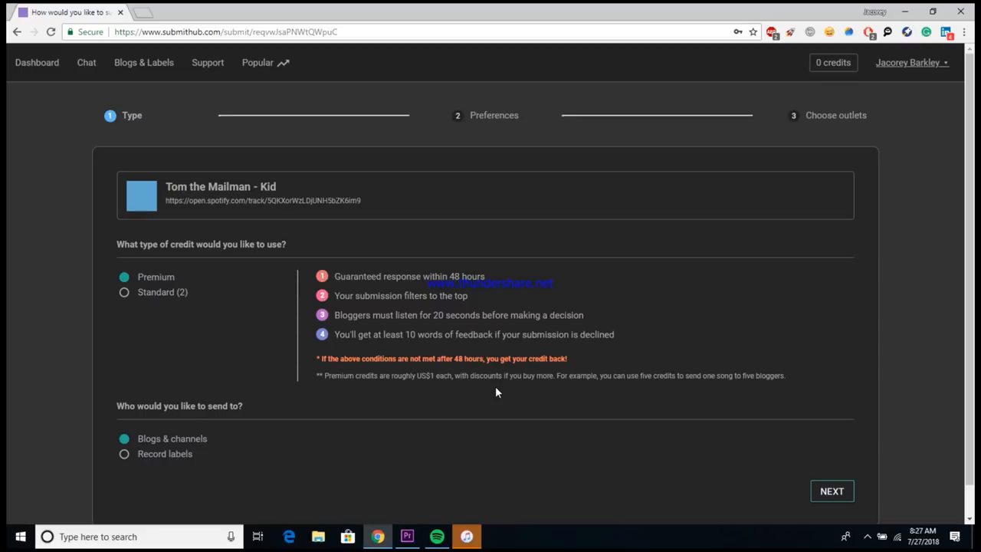
mouse_move(113, 298)
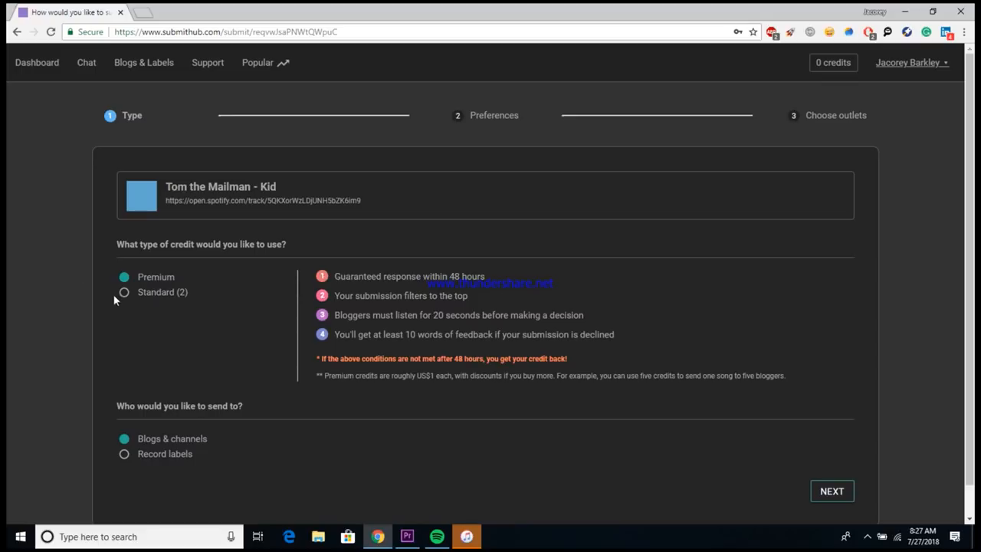
left_click(124, 291)
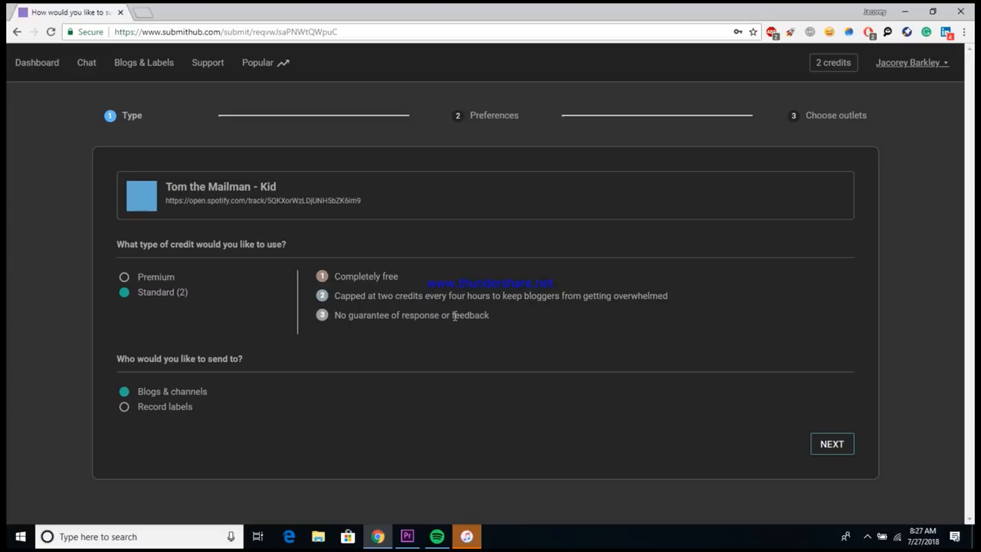
mouse_move(395, 391)
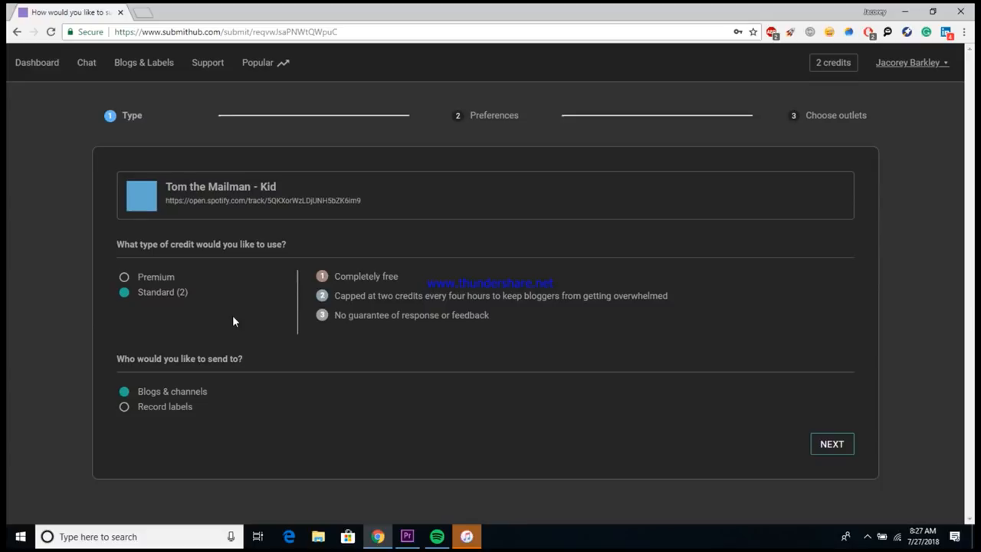
mouse_move(420, 353)
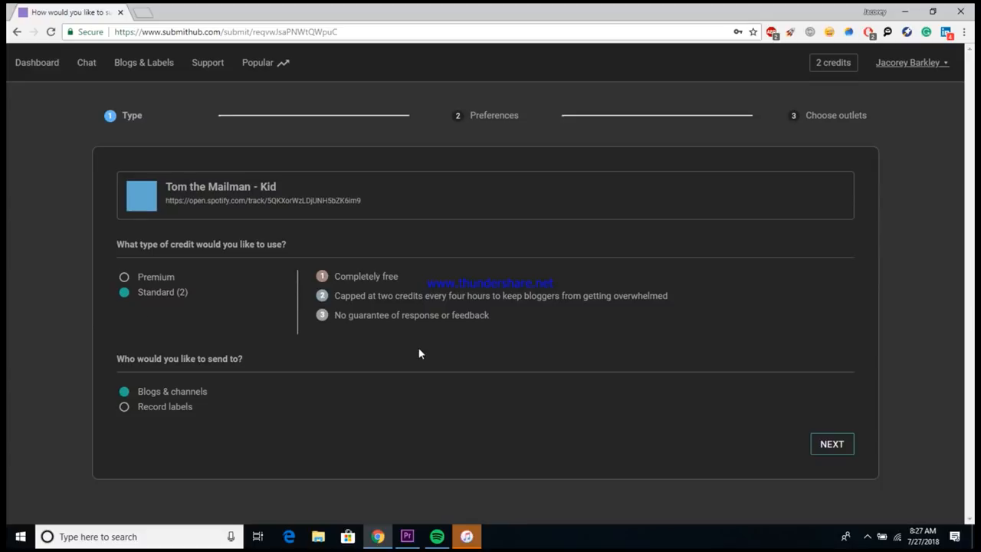
left_click(831, 445)
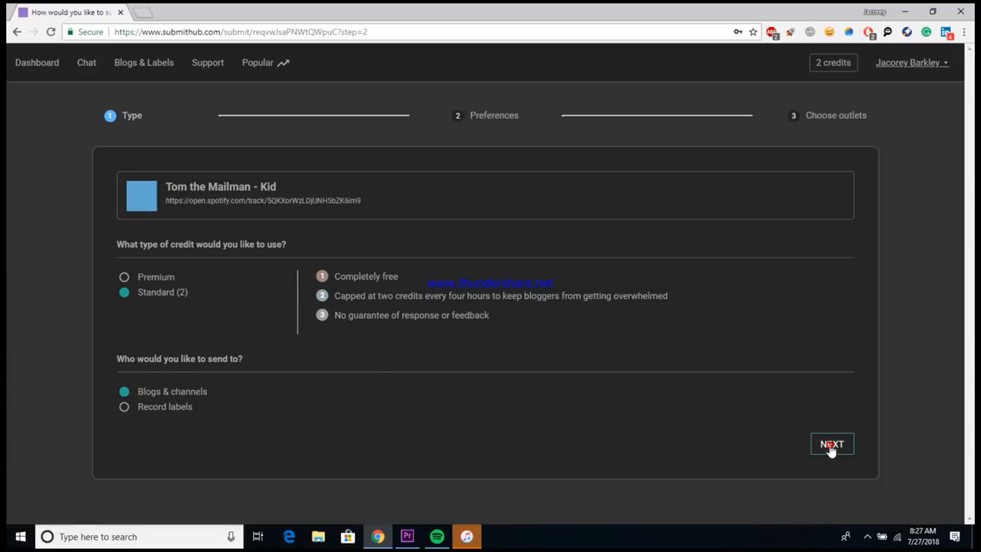
- Mark 'I'm mostly interested in Spotify playlists' while keeping uploads permitted without monetization
left_click(831, 445)
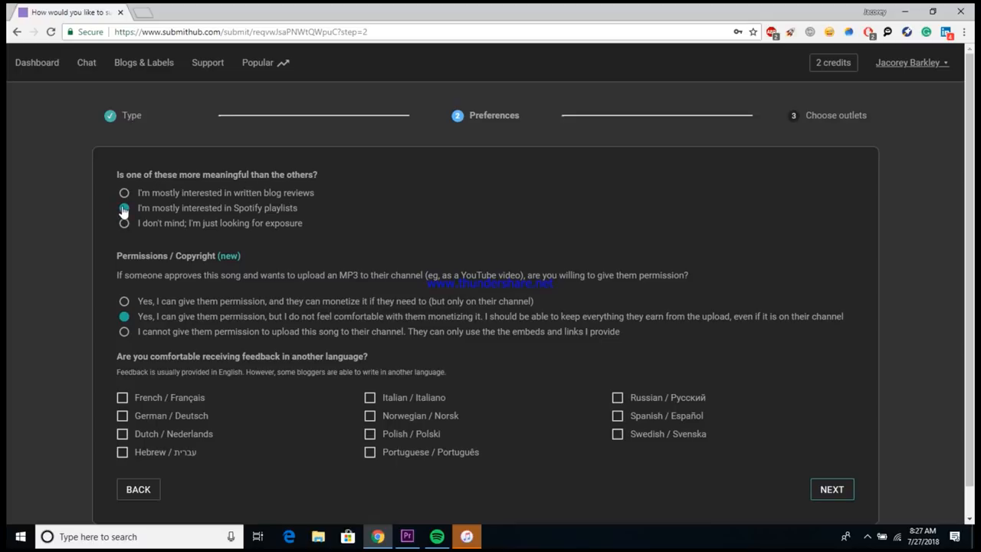
left_click(124, 209)
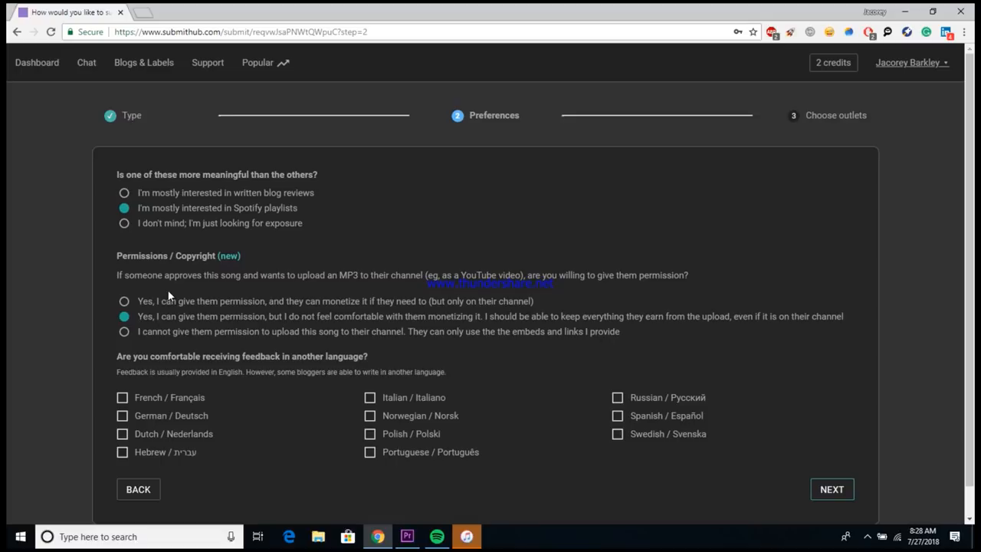
mouse_move(165, 347)
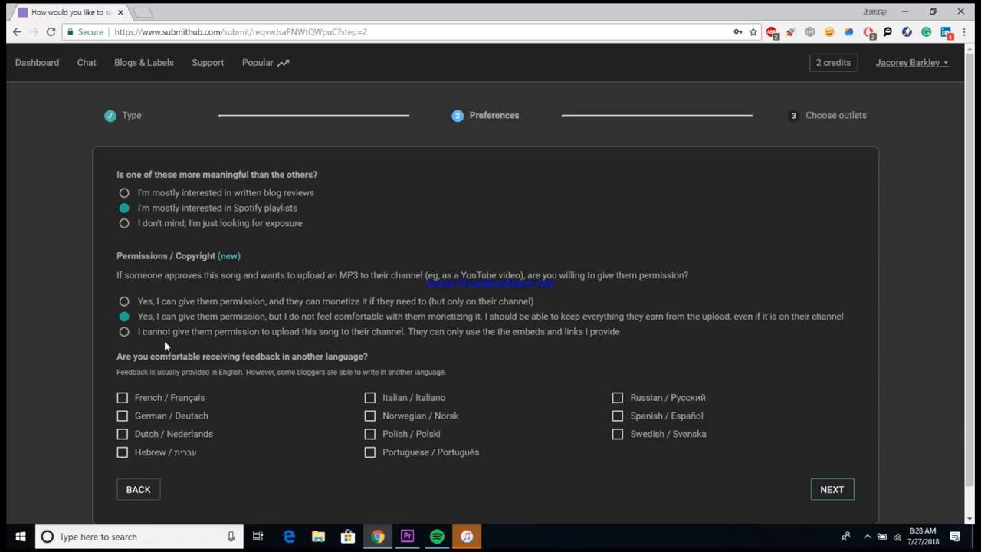
mouse_move(213, 334)
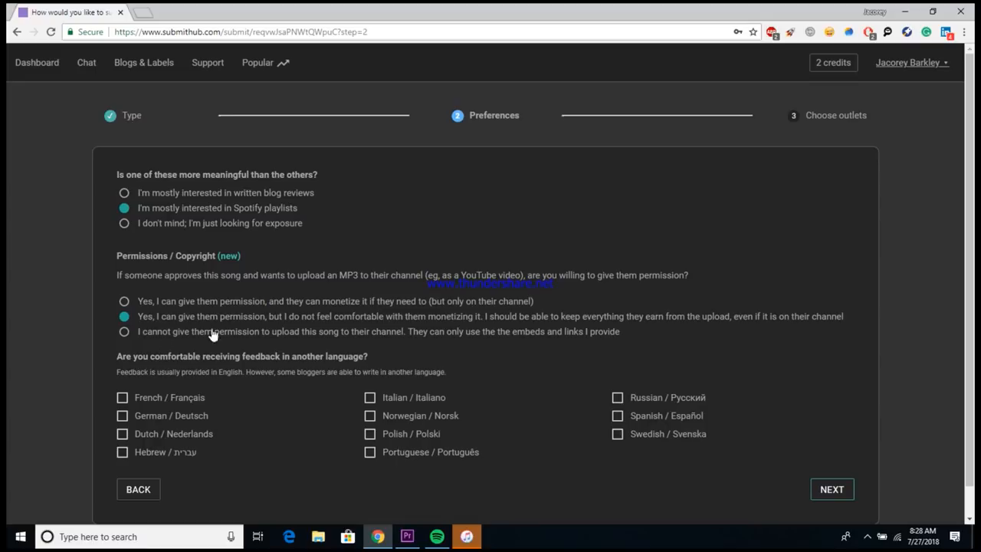
mouse_move(311, 479)
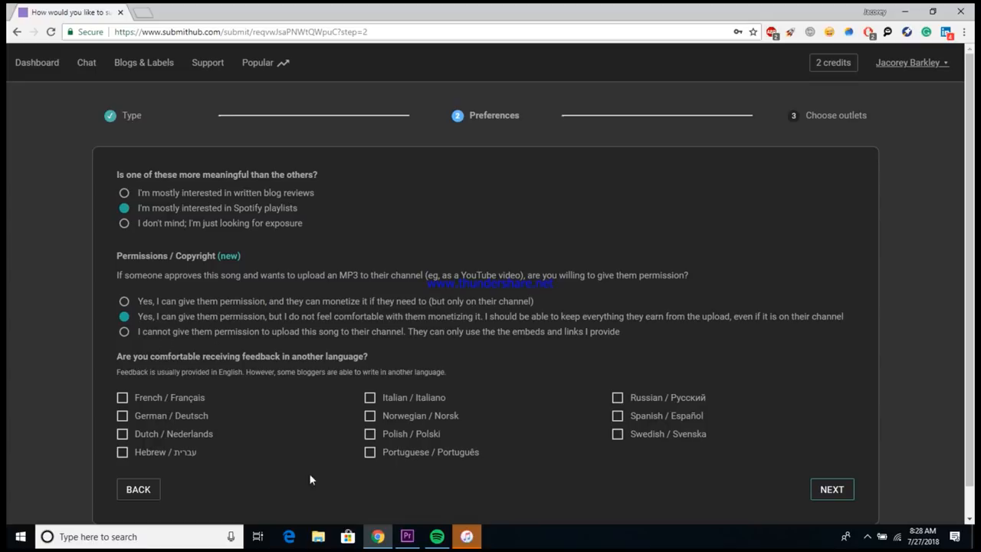
mouse_move(375, 436)
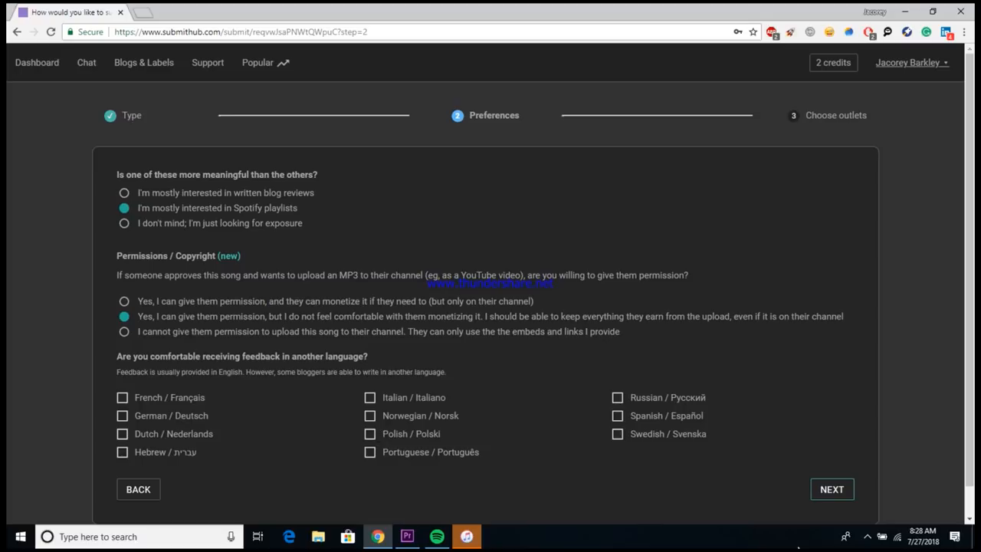
- Continue to outlet selection and tick Sunday Service as the playlist to pitch 'Kid' to
left_click(831, 489)
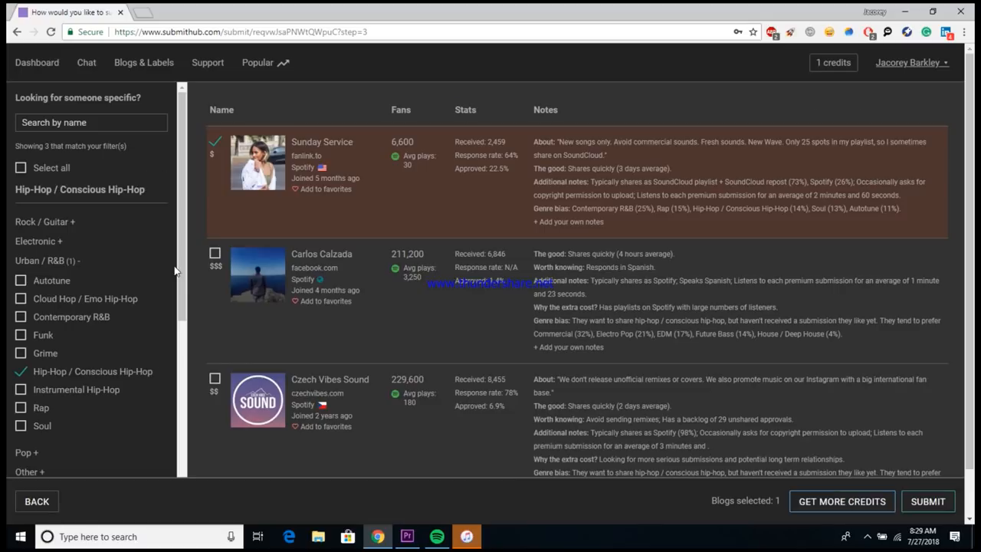
mouse_move(128, 432)
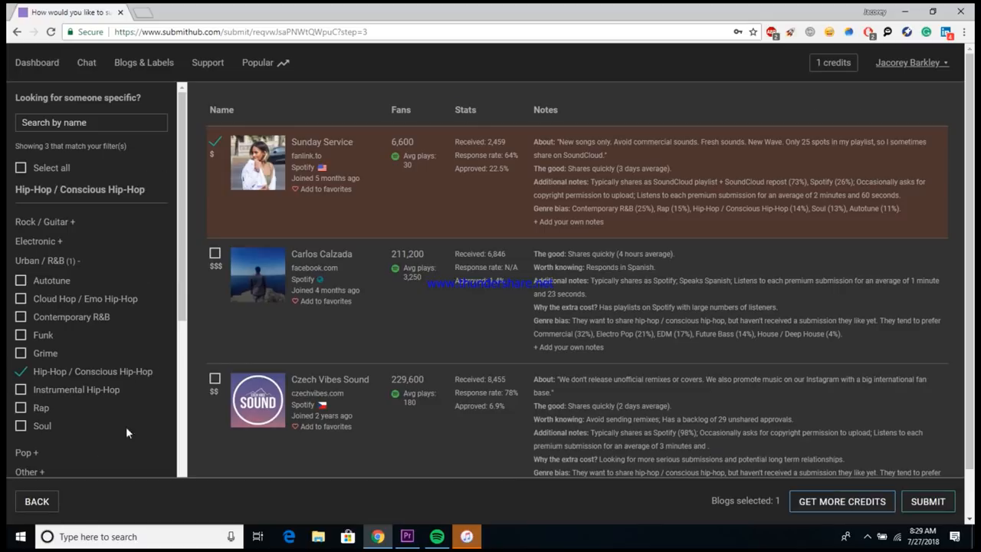
mouse_move(91, 371)
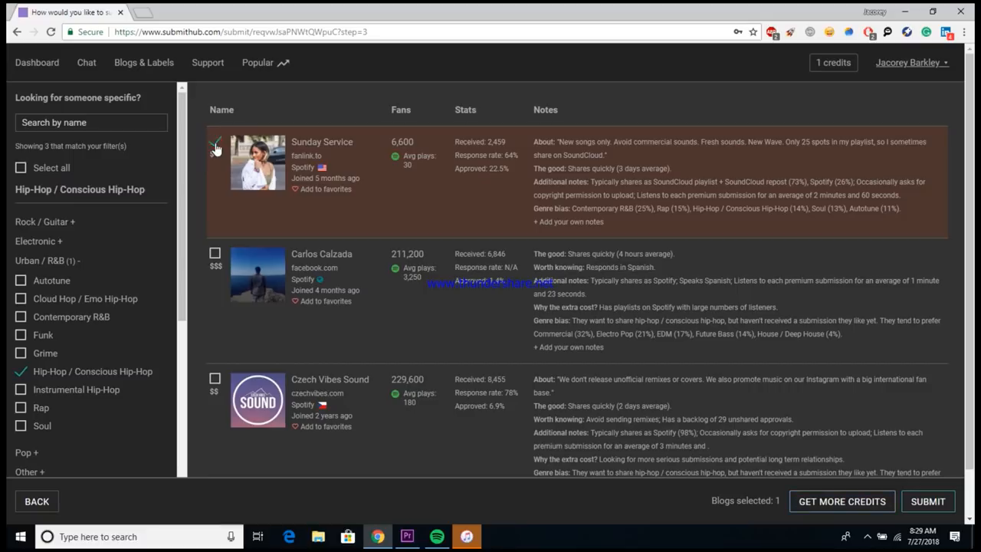
left_click(927, 501)
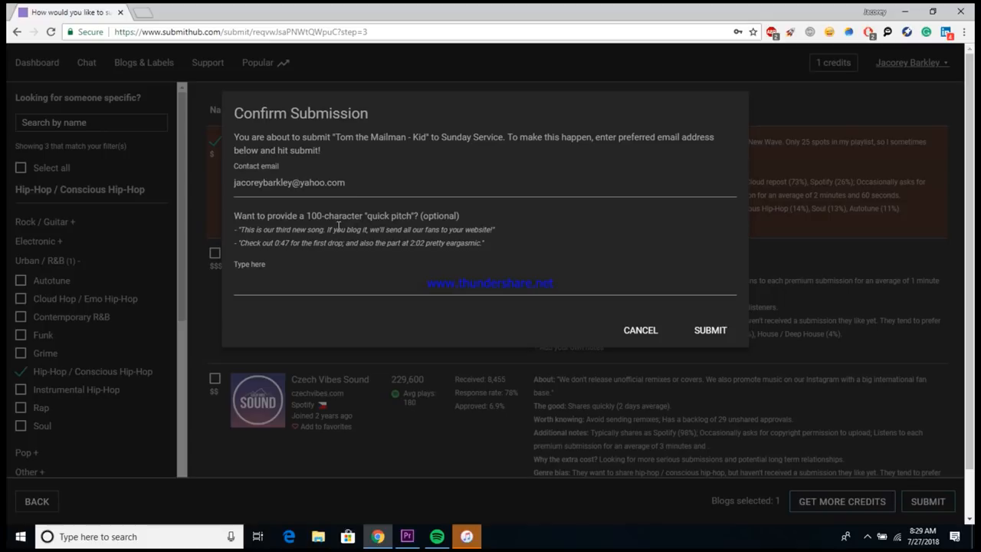
mouse_move(518, 252)
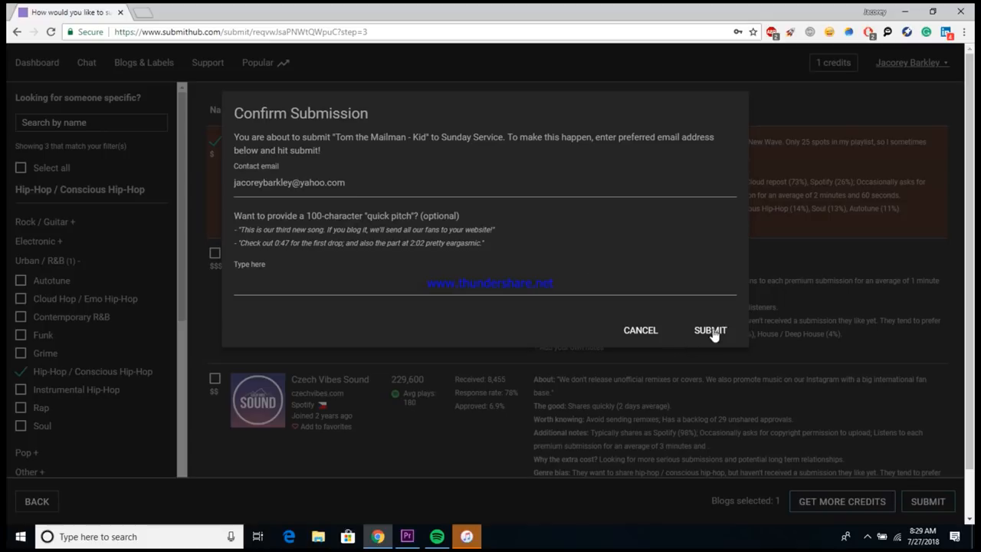
- Confirm the submission of 'Kid' to Sunday Service and view Tom the Mailman's artist page with the success message
left_click(708, 330)
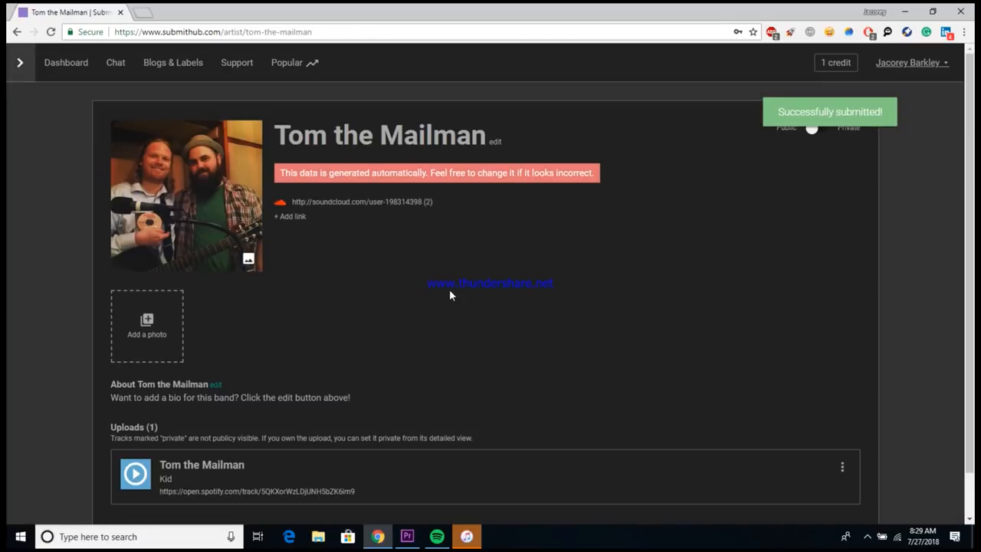
scroll("down", 3)
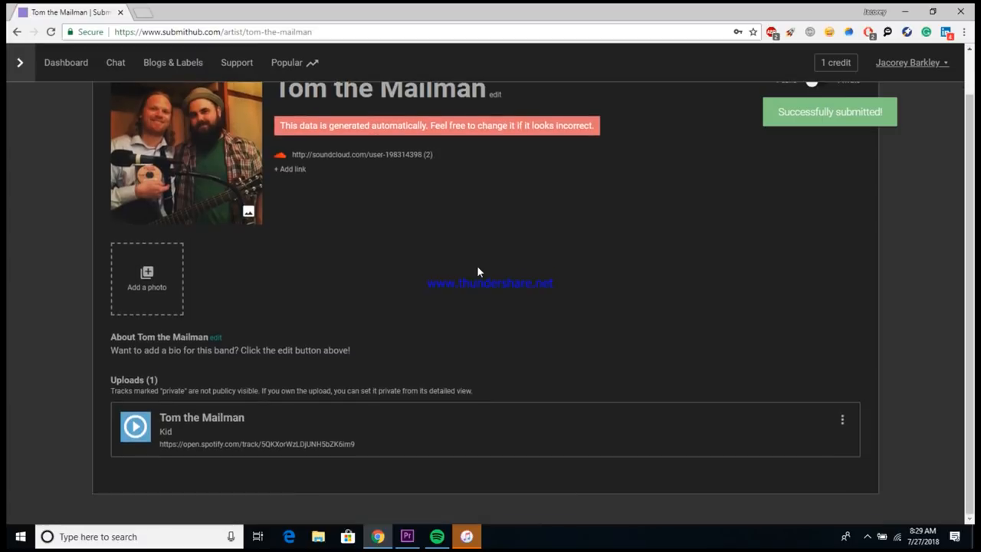